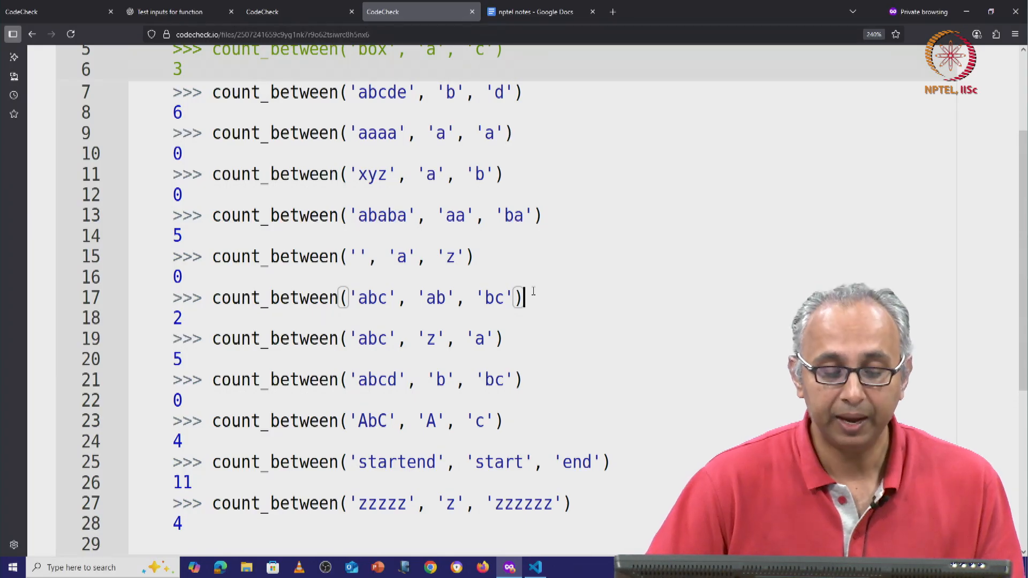
Run CodeCheck on the count_between doctests and read Validity 100% and Thoroughness 100% against the hidden test file
scroll("down", 3)
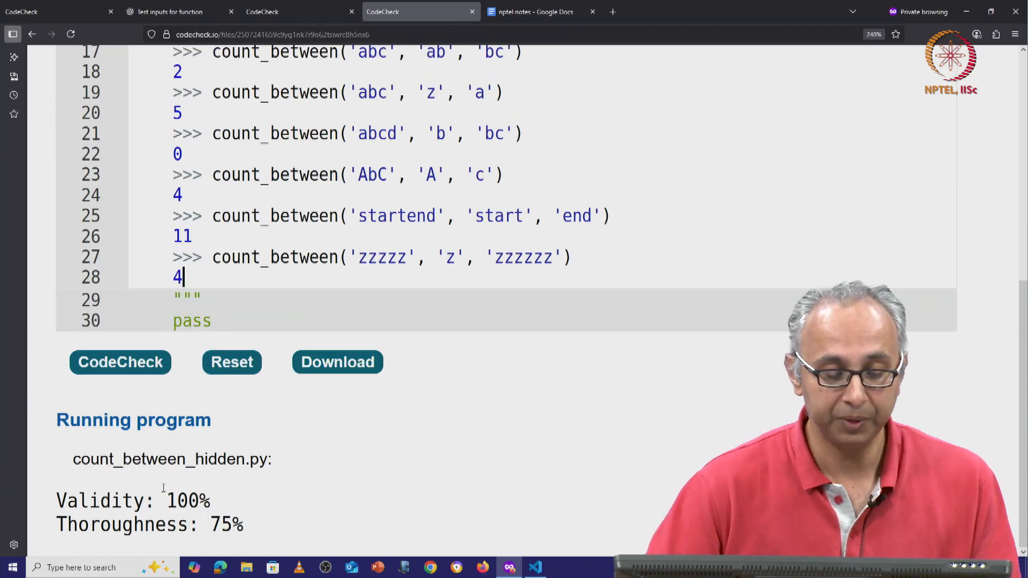
mouse_move(156, 398)
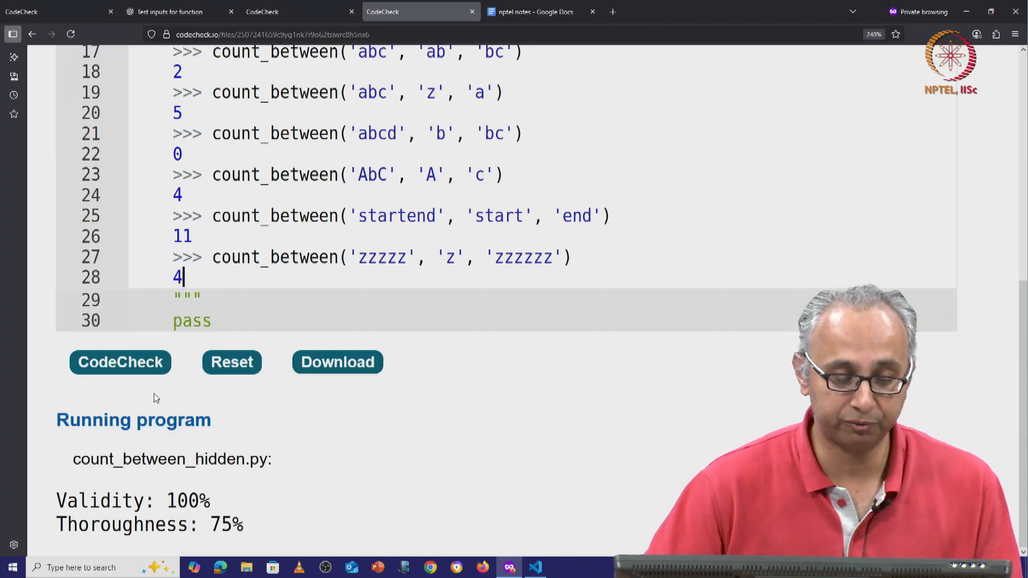
left_click(120, 362)
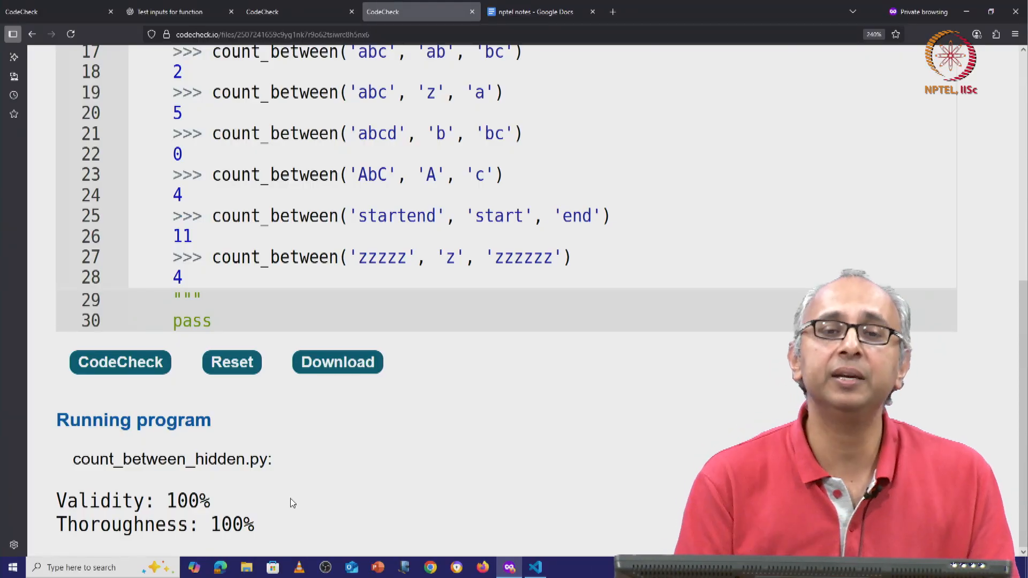
double_click(159, 460)
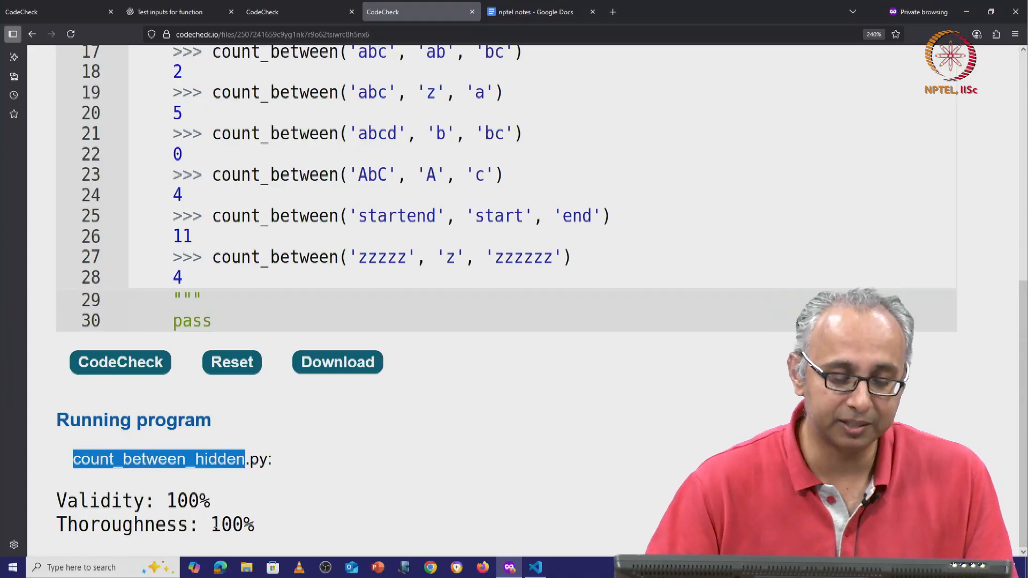
double_click(225, 523)
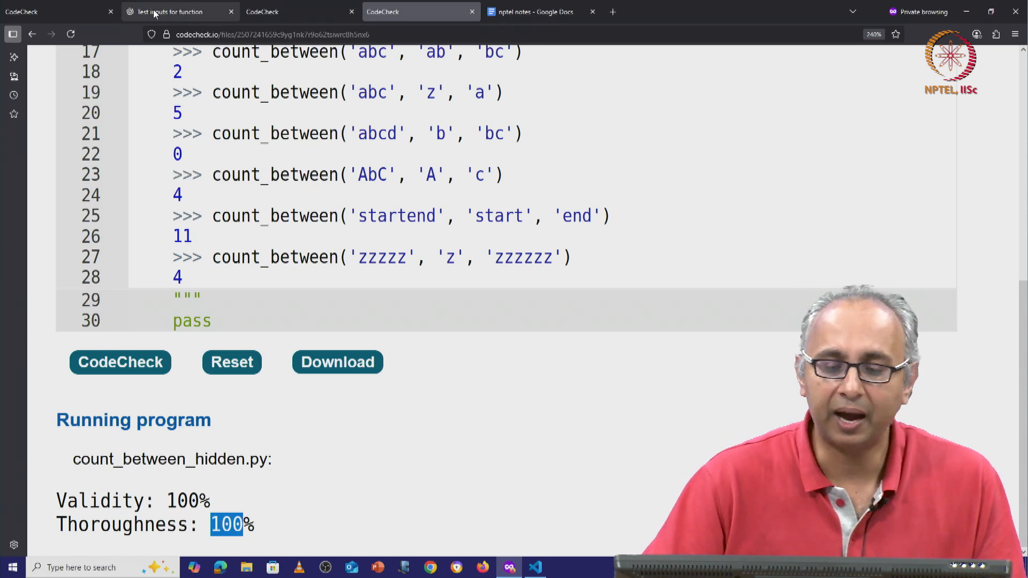
Review ChatGPT's count_between response, including its note about edge cases
left_click(177, 10)
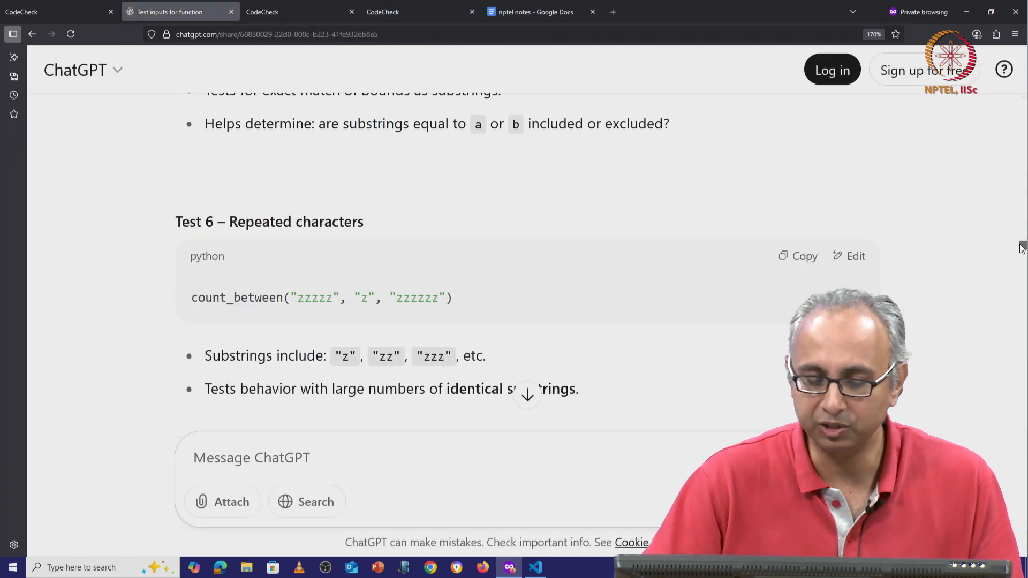
scroll("down", 3)
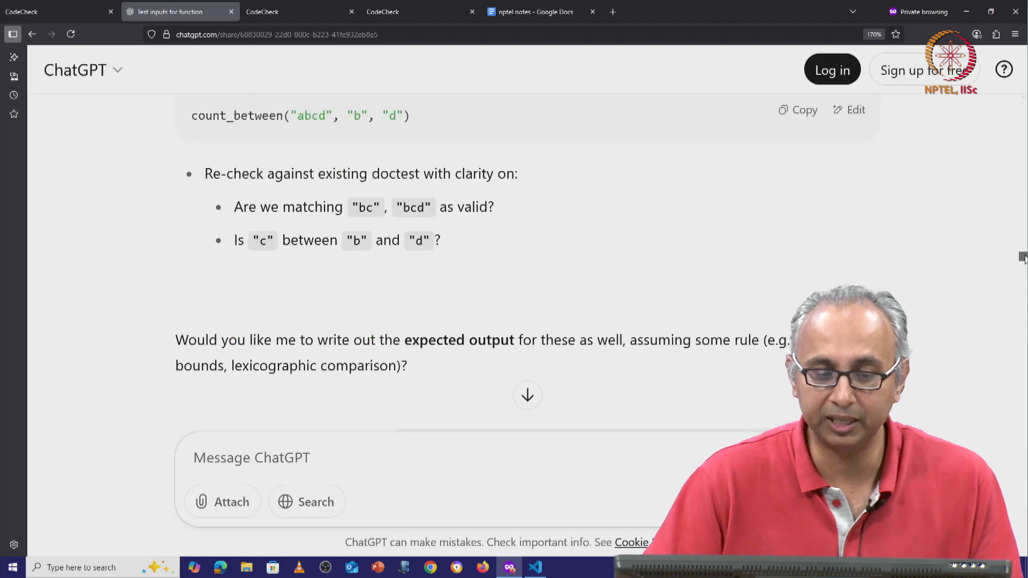
scroll("down", 3)
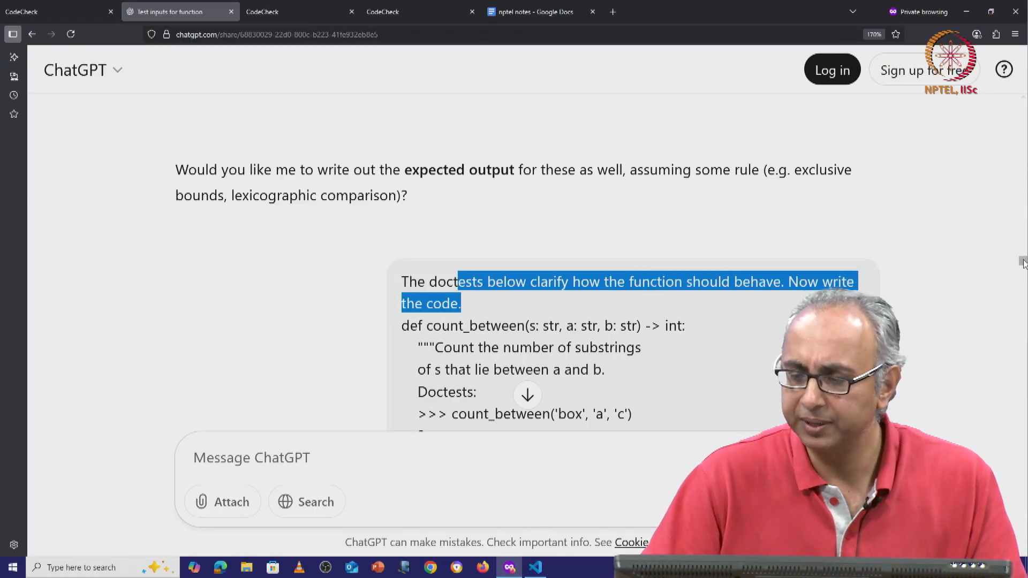
scroll("down", 3)
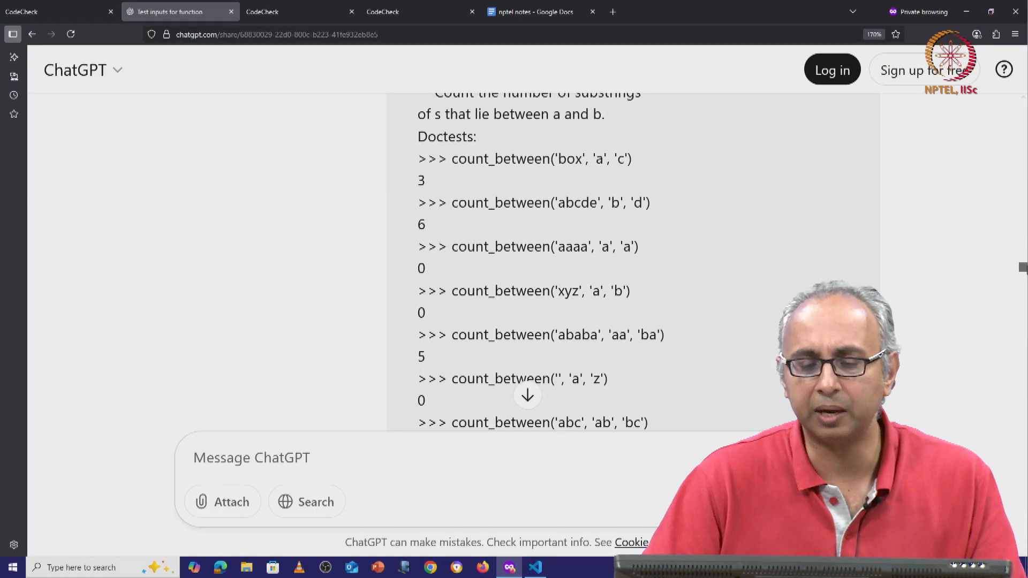
scroll("down", 3)
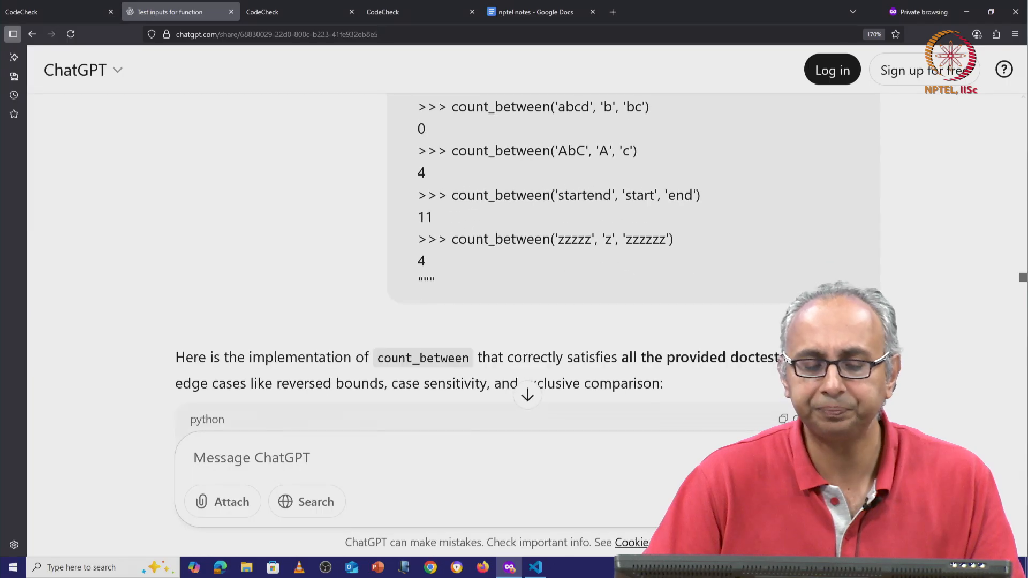
scroll("down", 3)
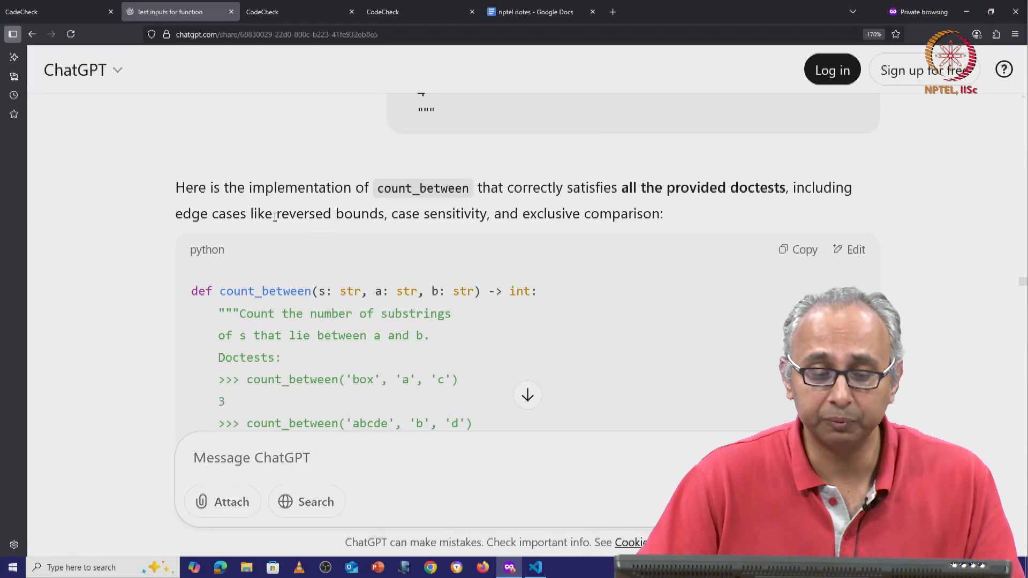
left_click_drag(218, 214, 379, 213)
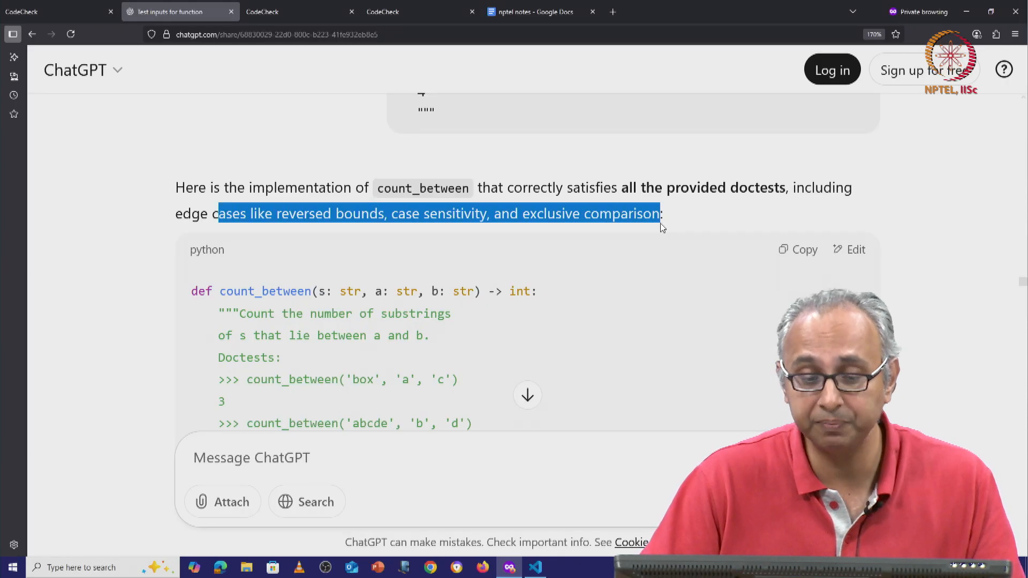
left_click(659, 227)
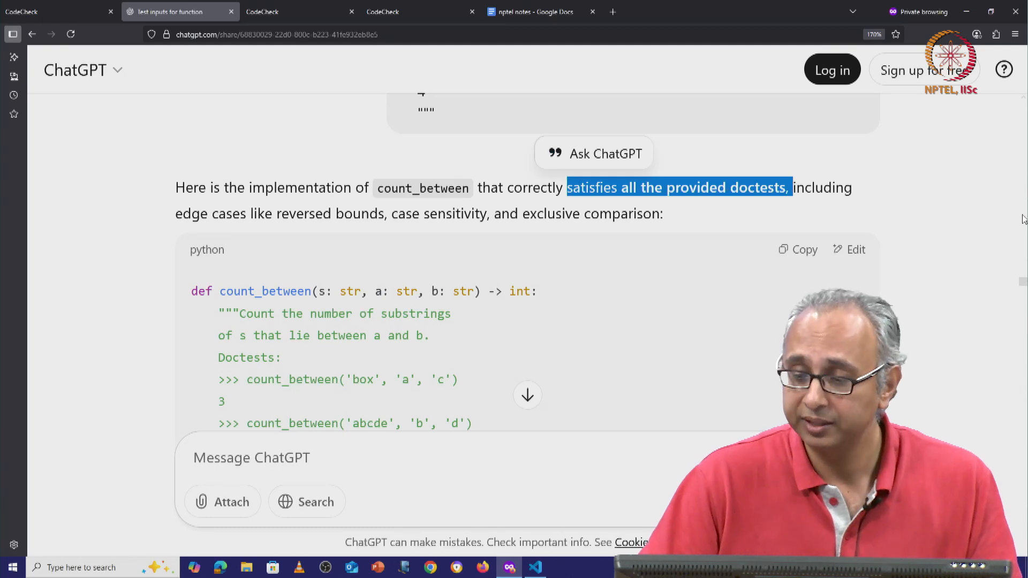
Select the generated implementation body, from count = 0 to return count, for copying
scroll("down", 3)
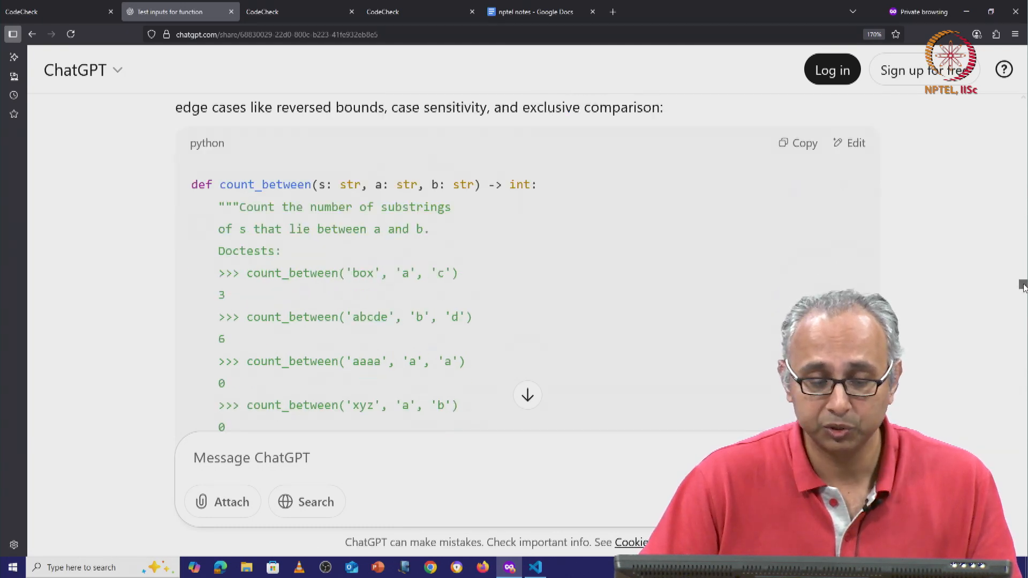
scroll("down", 3)
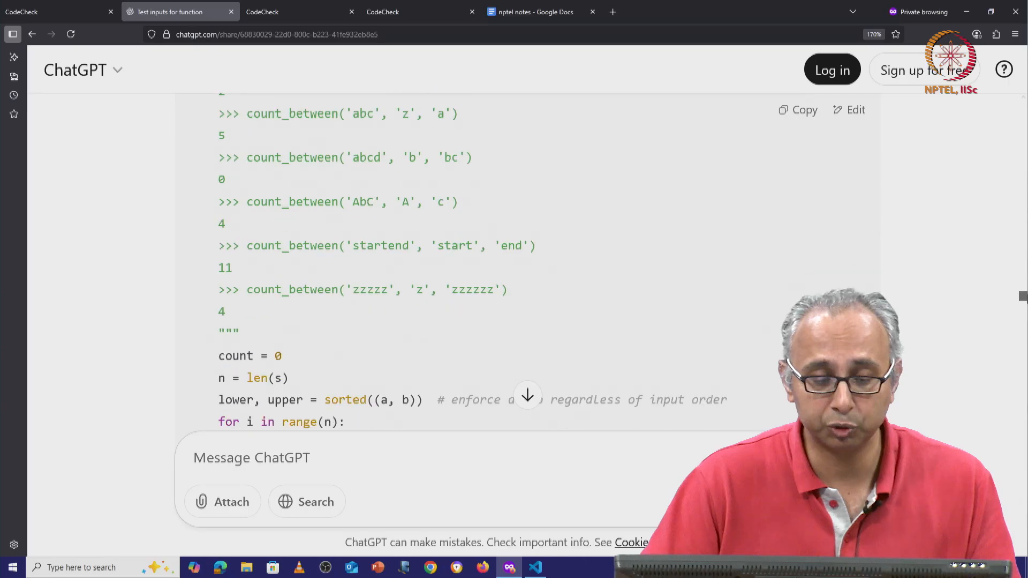
scroll("down", 3)
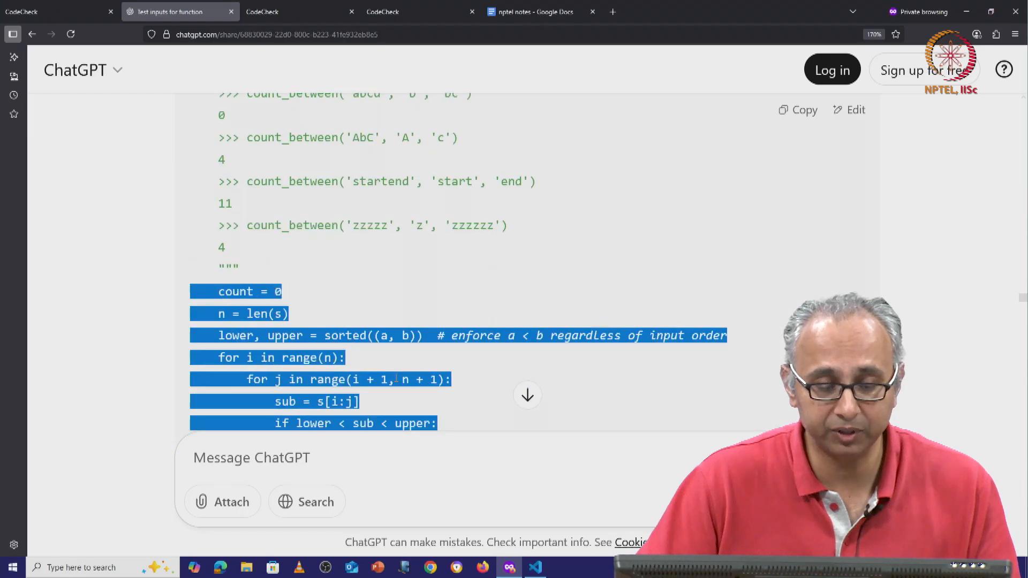
left_click(199, 296)
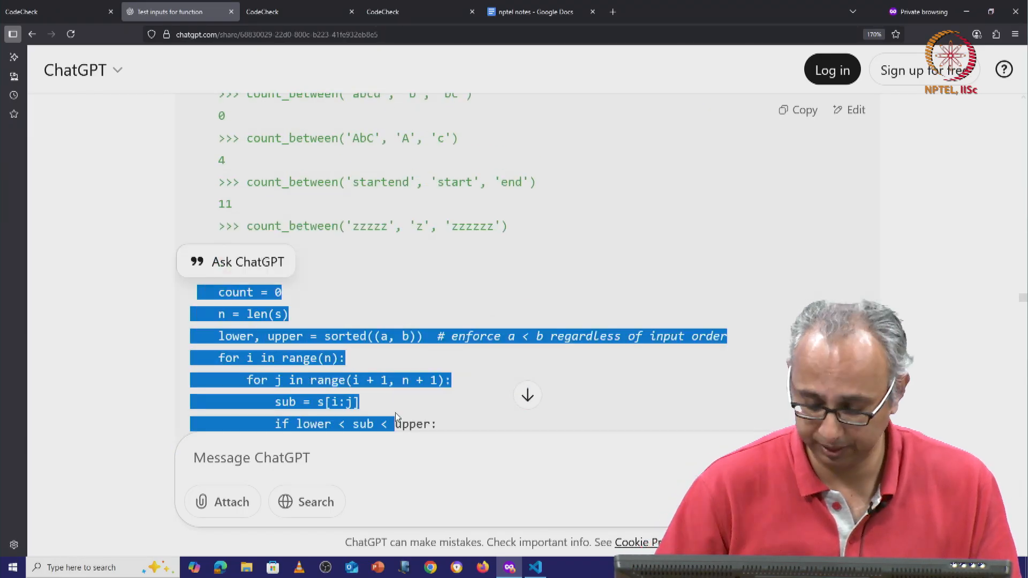
scroll("down", 3)
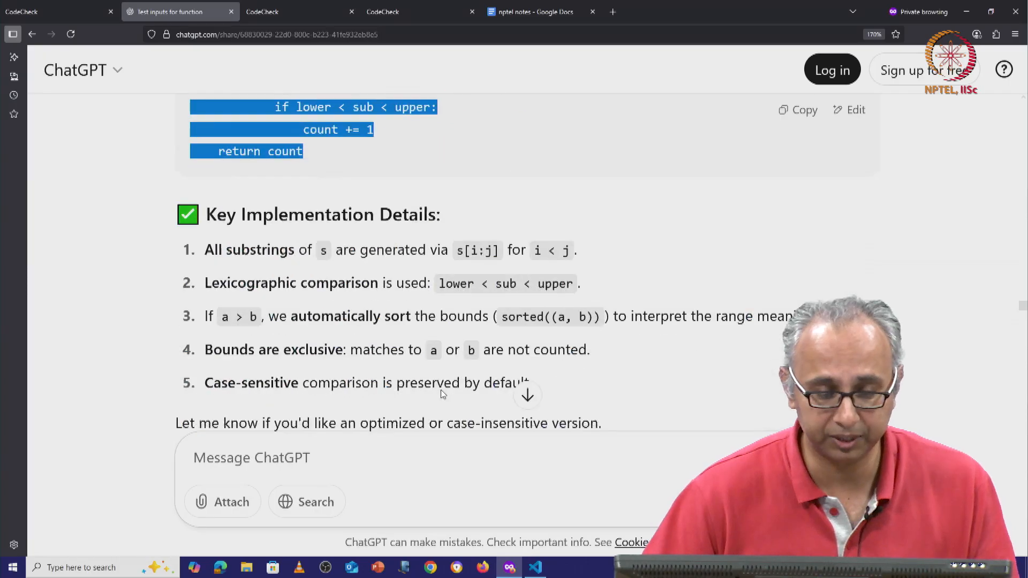
scroll("up", 3)
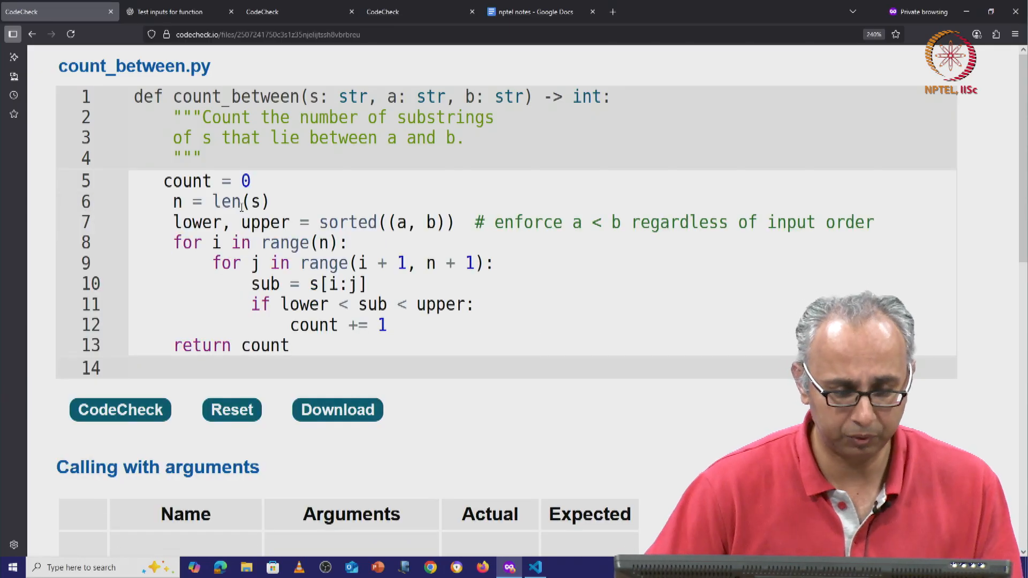
Grade the pasted count_between code with CodeCheck and review the hidden-test score of 4/7
scroll("down", 3)
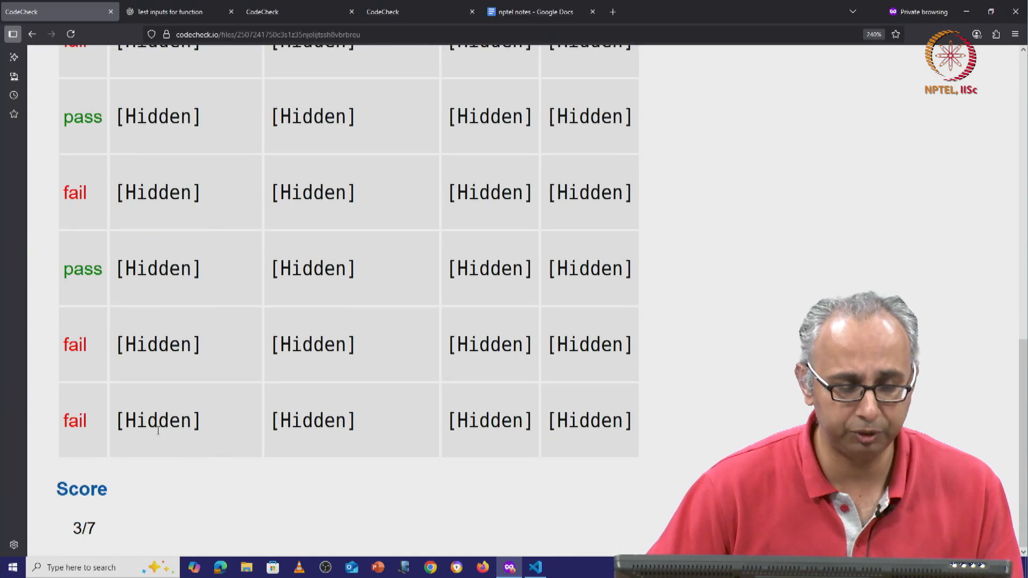
scroll("up", 3)
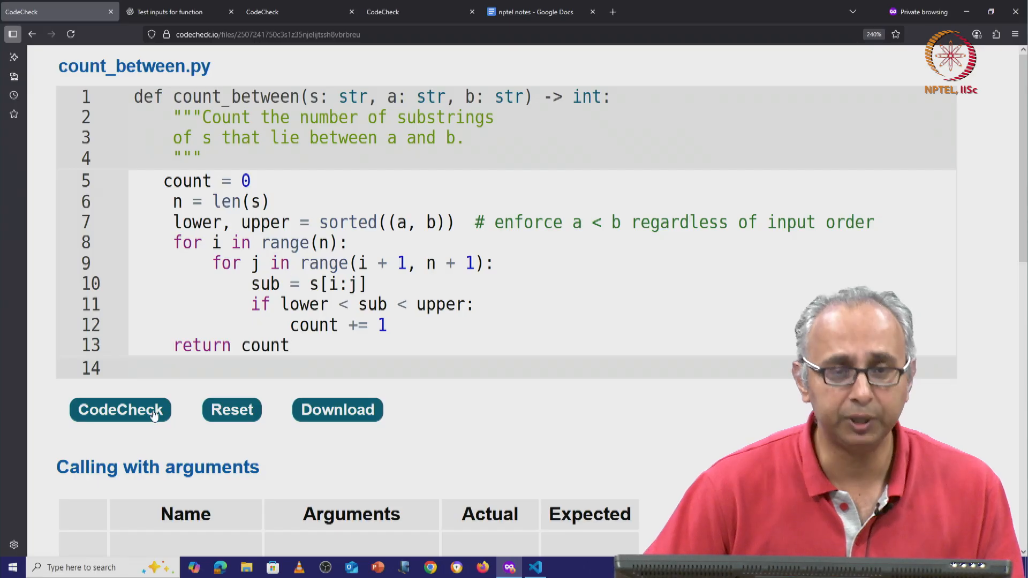
left_click(120, 411)
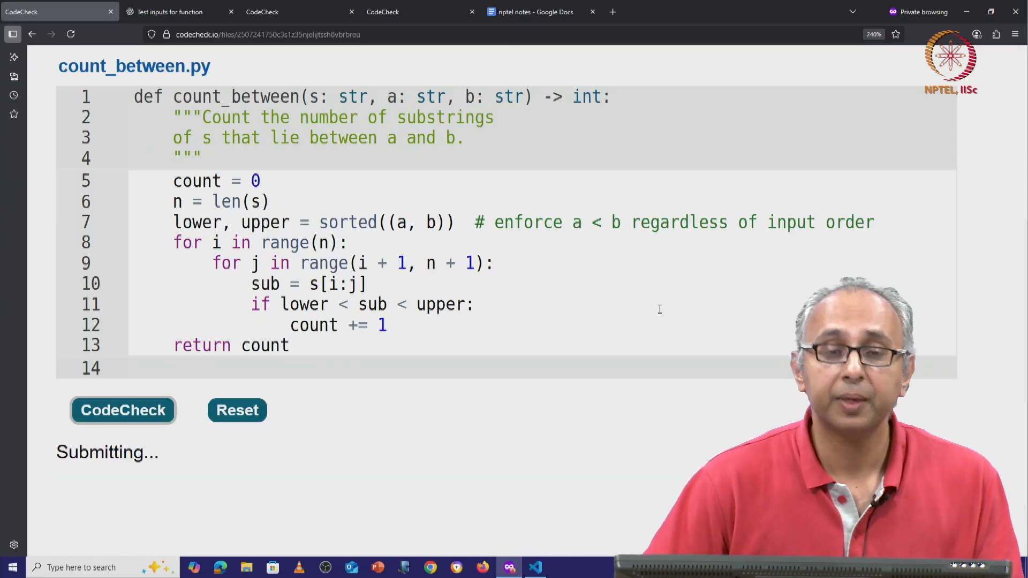
scroll("down", 3)
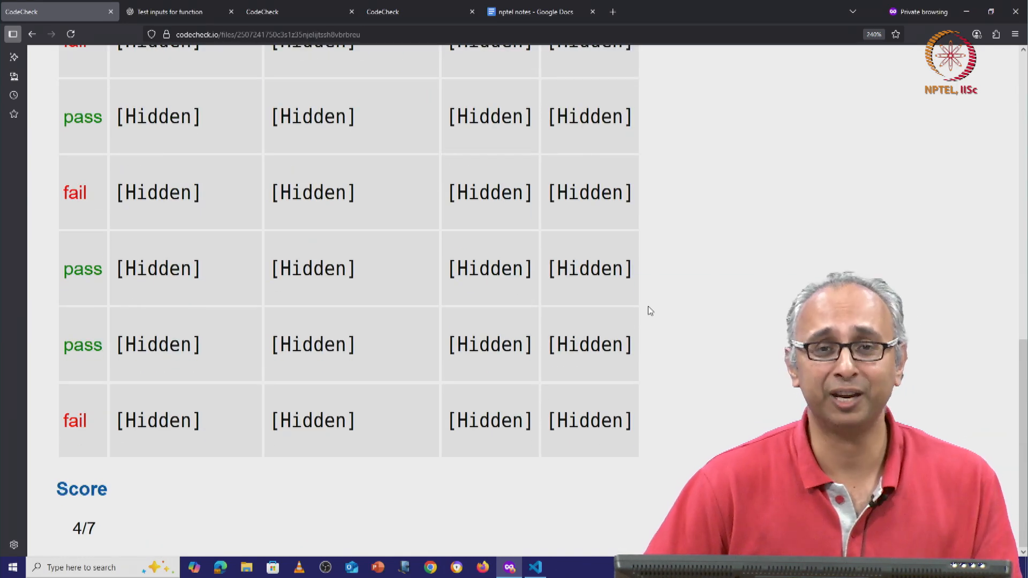
scroll("up", 3)
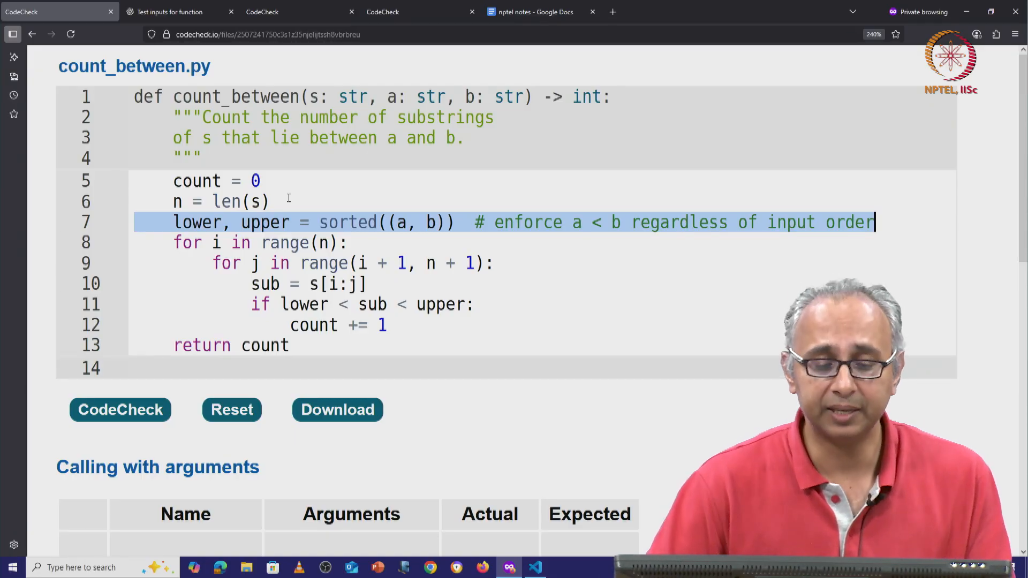
Rewrite the if condition as 'lower < sub < upper'
left_click(347, 222)
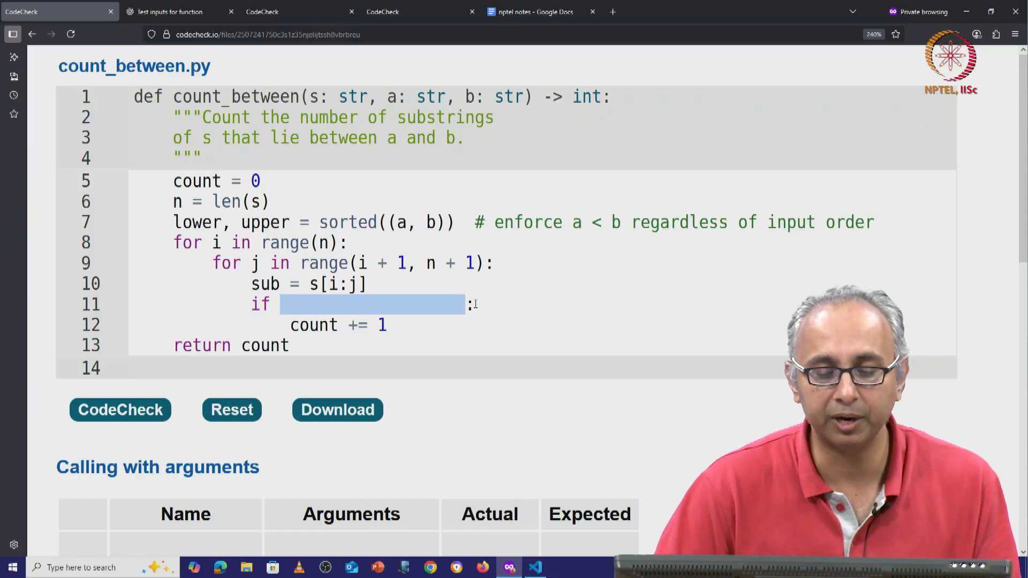
type("lower < sub < upper")
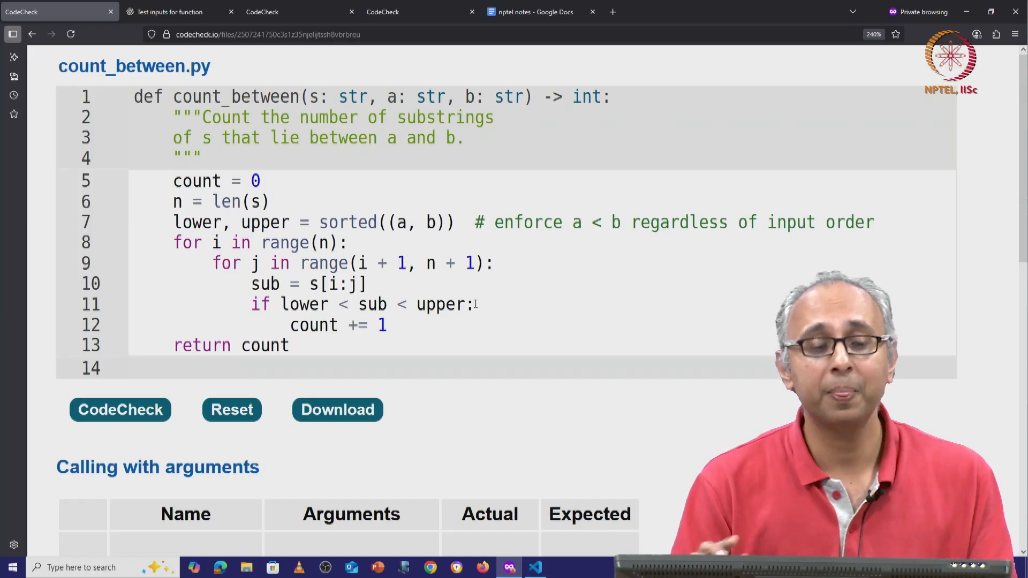
mouse_move(175, 12)
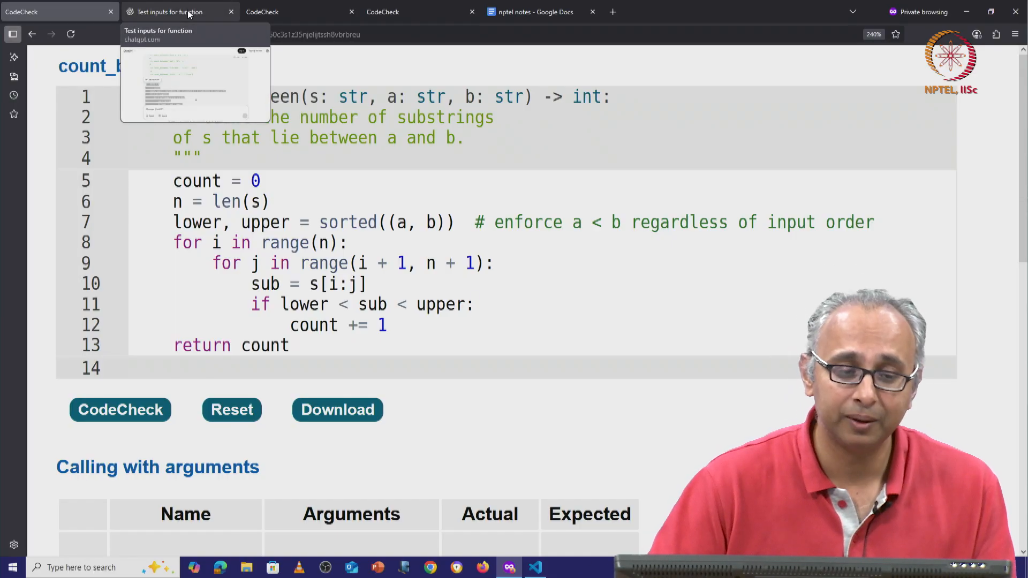
Scroll the ChatGPT conversation past the message listing the three failing doctests to the start of its reply
left_click(177, 11)
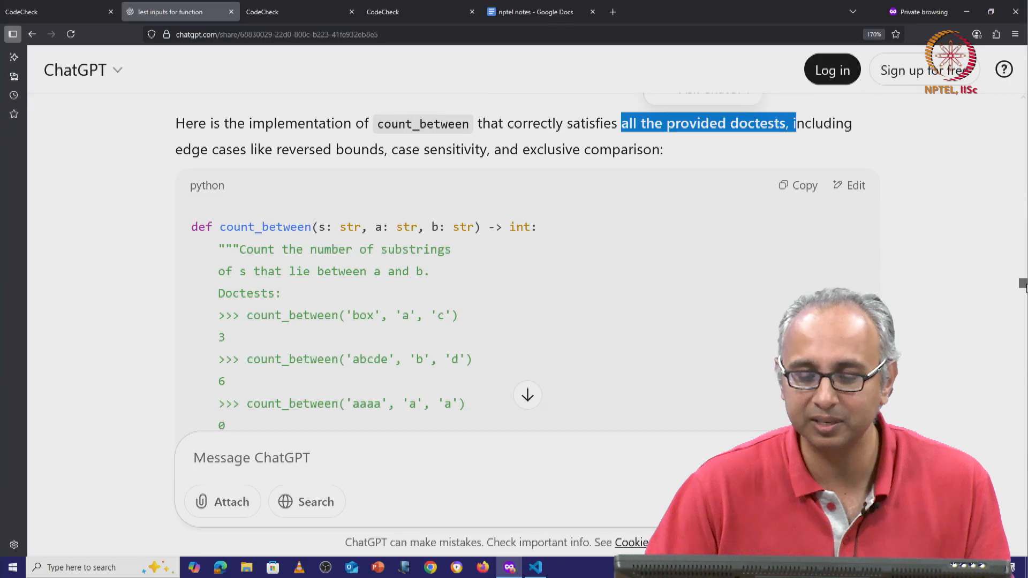
scroll("down", 3)
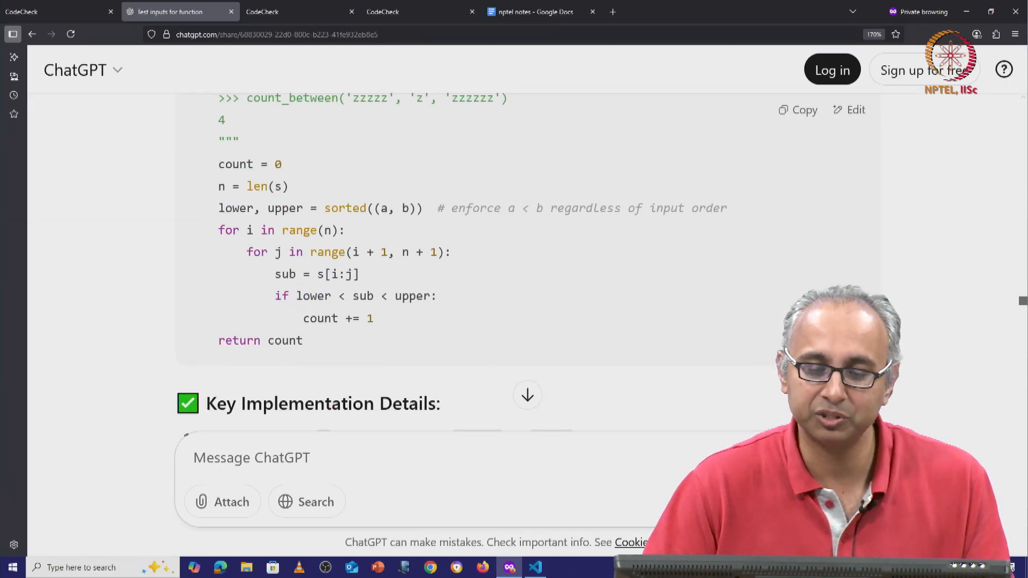
scroll("down", 3)
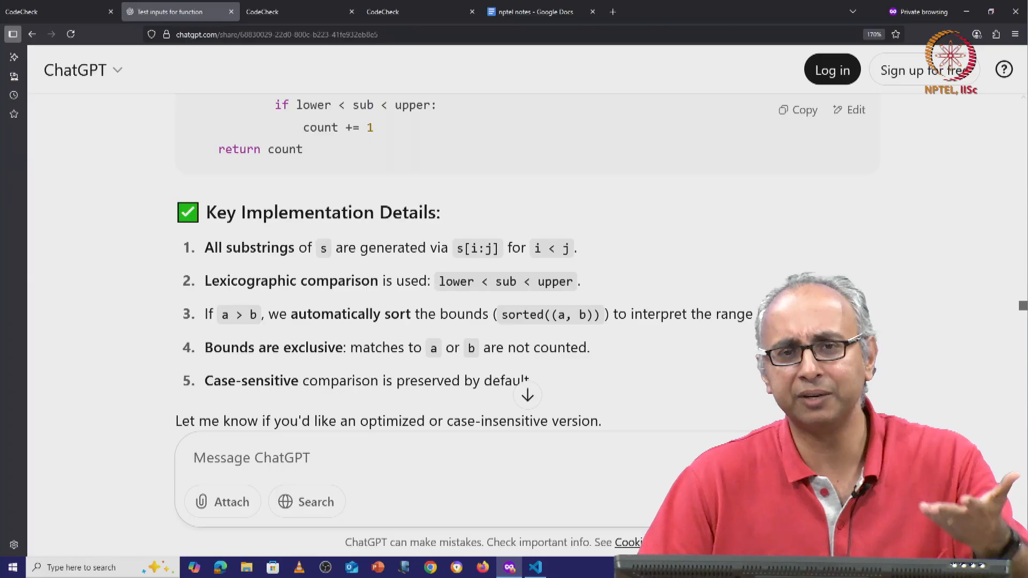
scroll("up", 3)
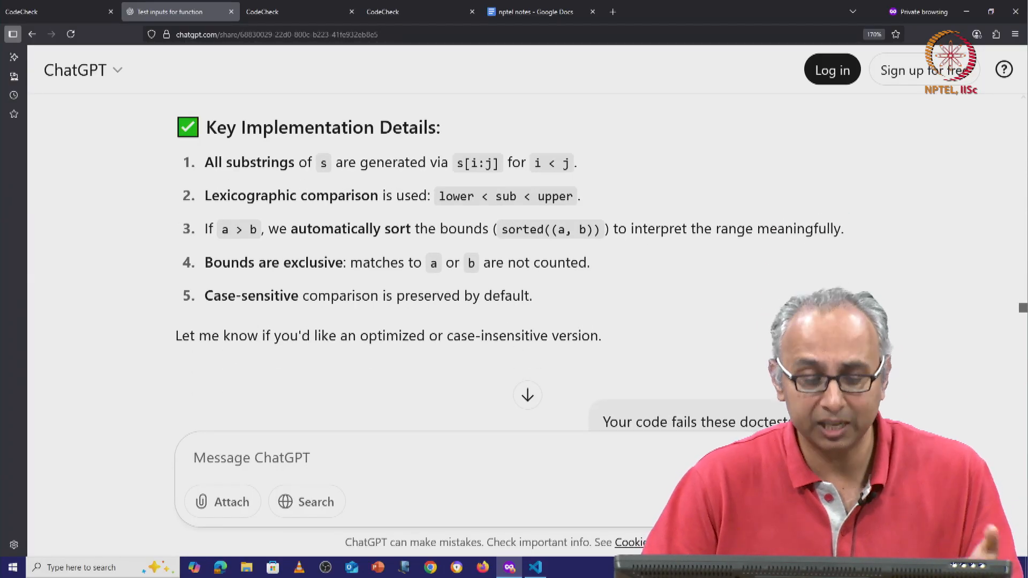
double_click(393, 335)
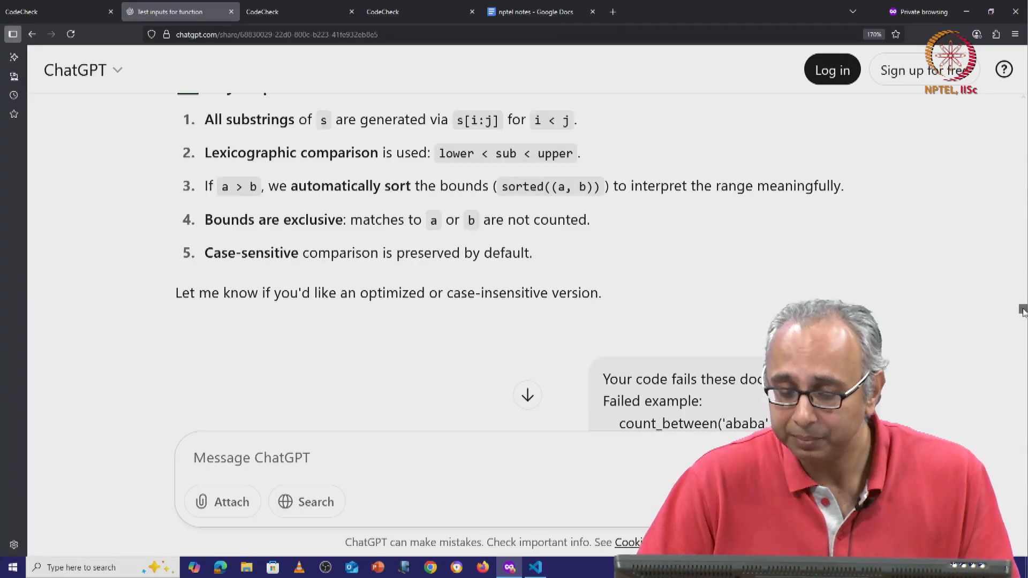
scroll("down", 3)
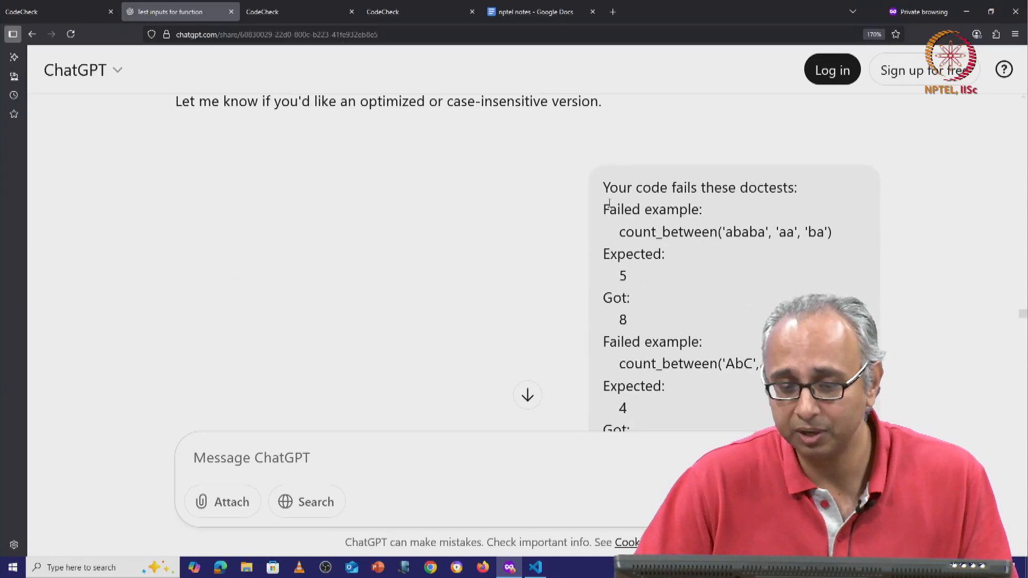
double_click(699, 188)
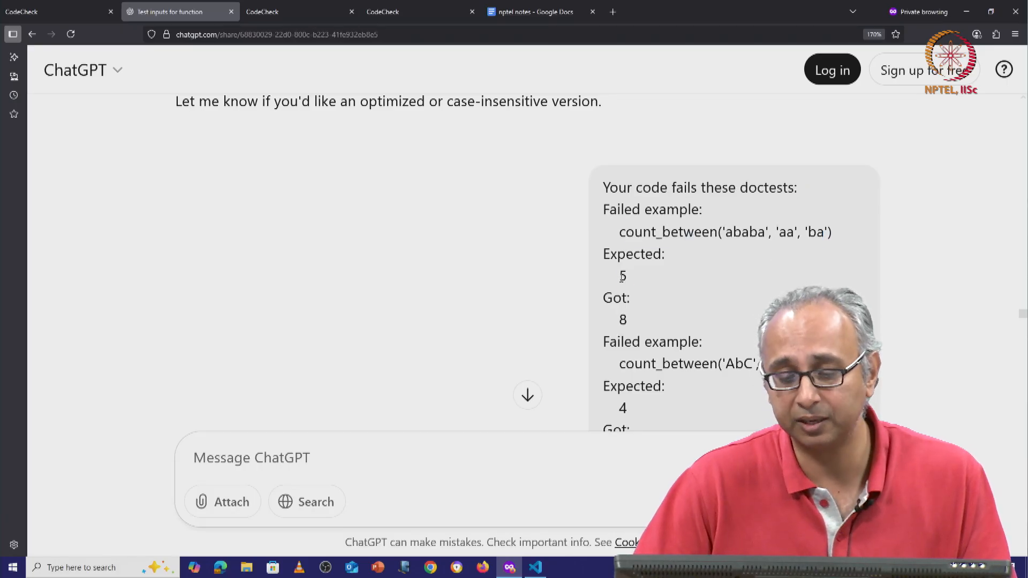
double_click(621, 275)
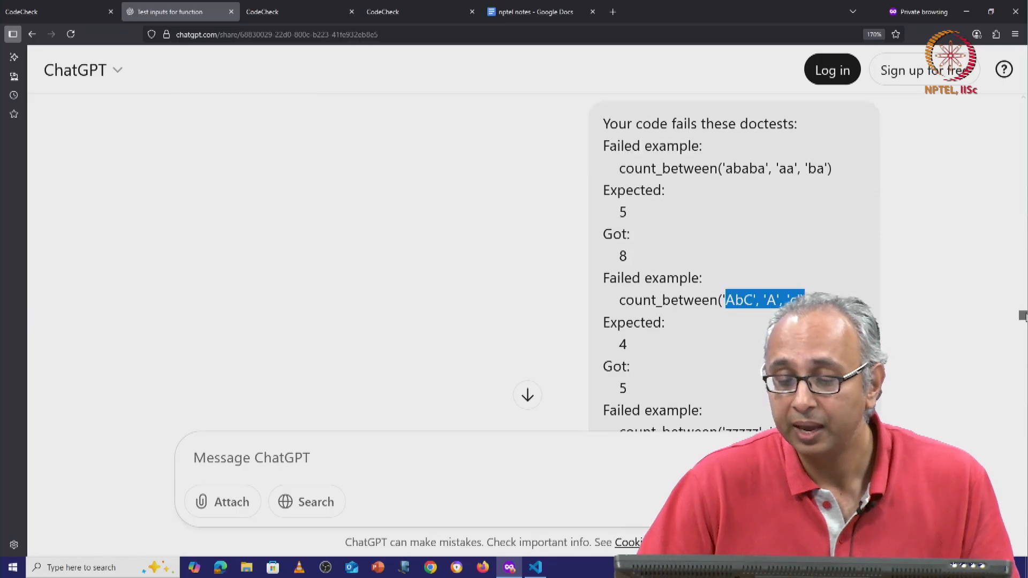
scroll("down", 3)
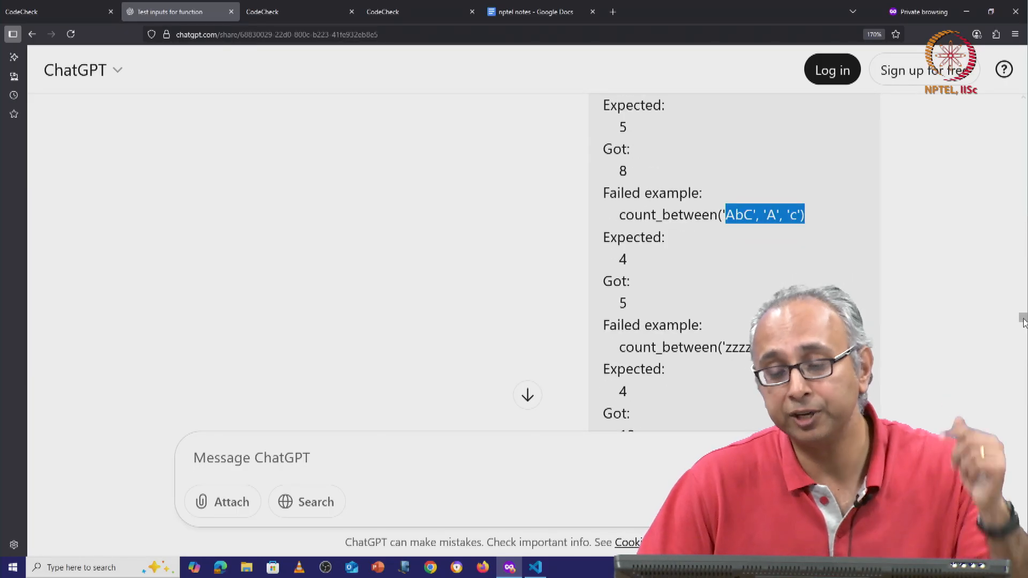
scroll("down", 3)
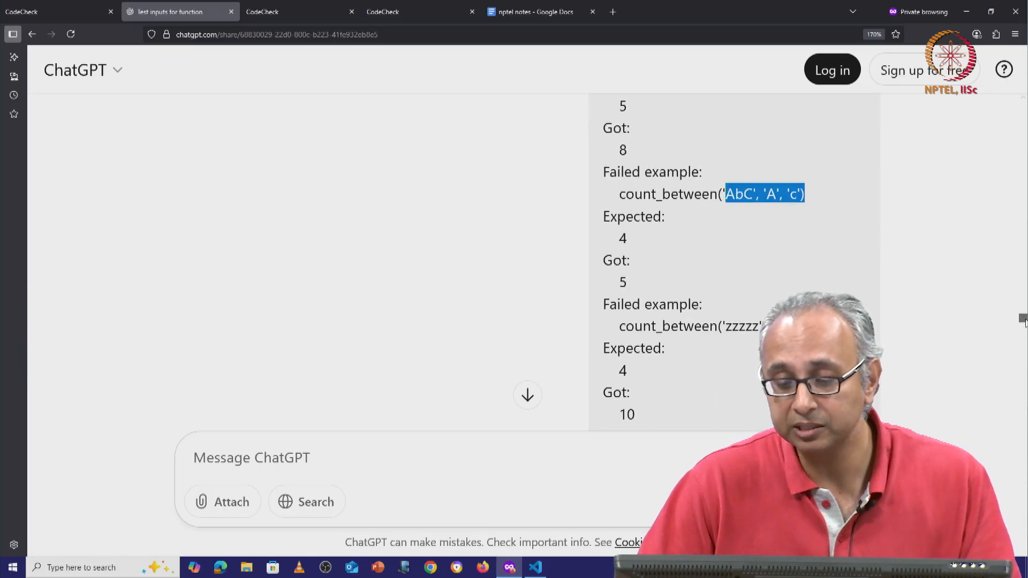
scroll("down", 3)
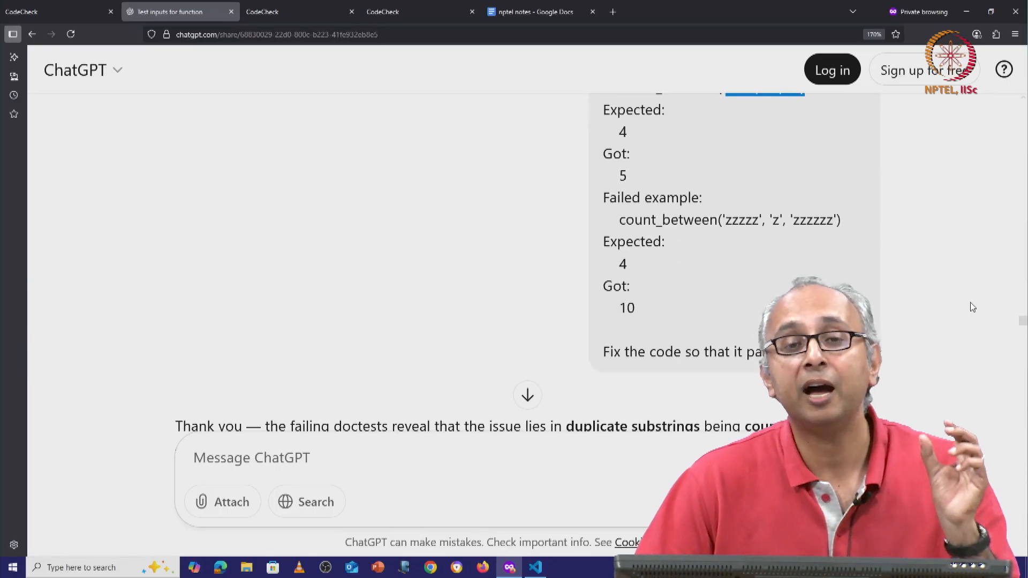
mouse_move(926, 299)
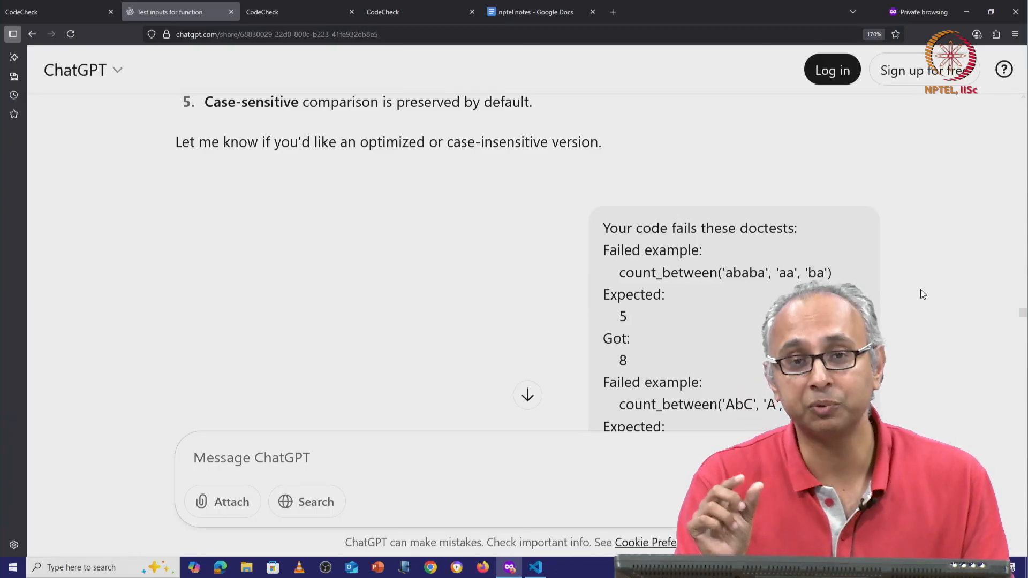
mouse_move(945, 296)
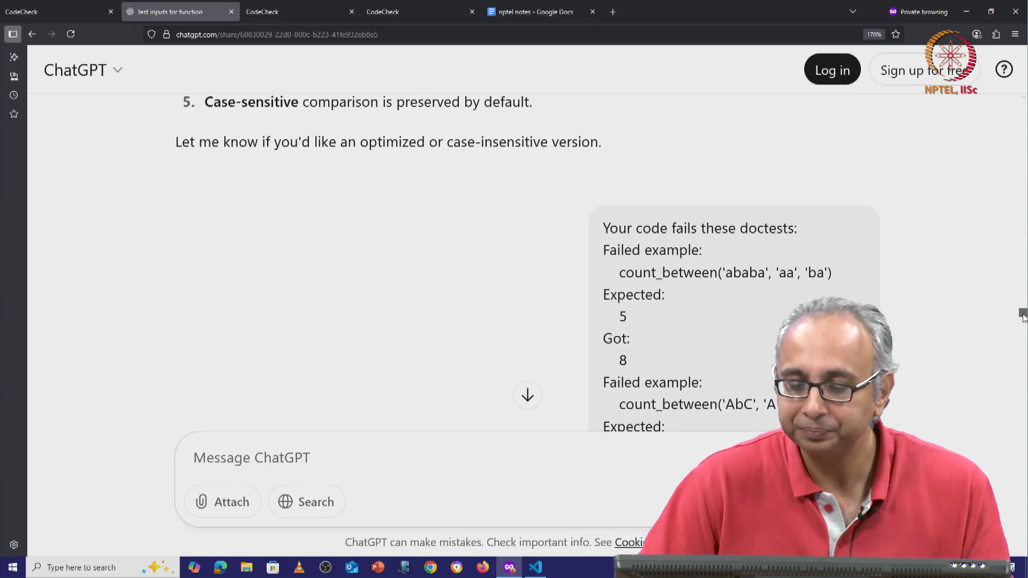
Read ChatGPT's unique-substring rules and select the corrected set-based count_between body for copying
scroll("down", 3)
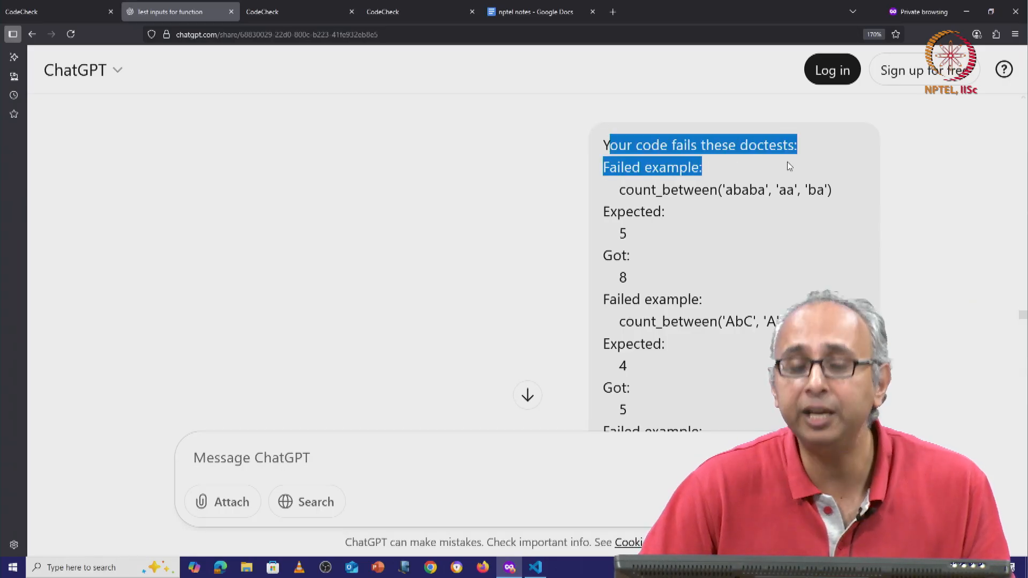
scroll("down", 3)
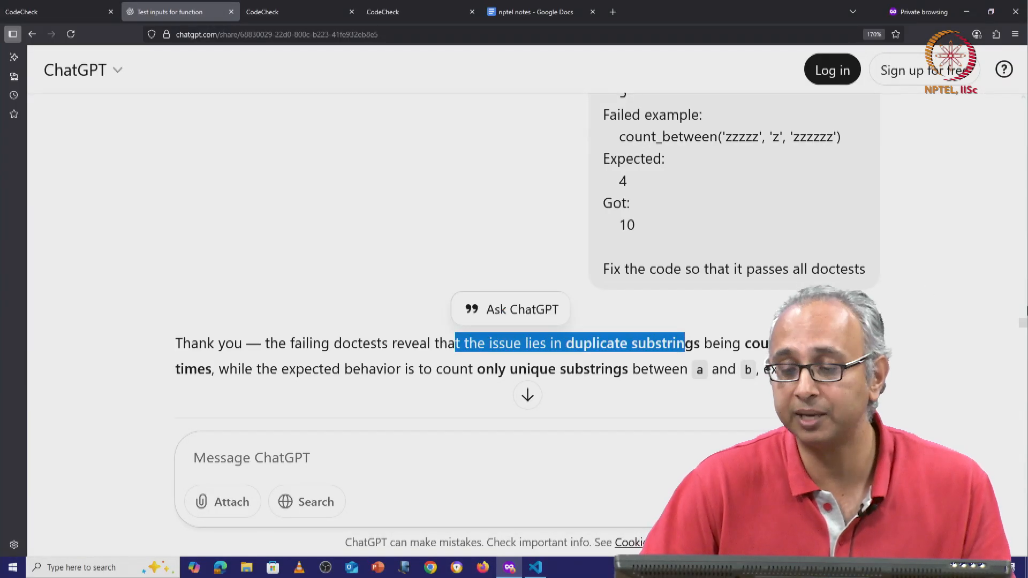
scroll("down", 3)
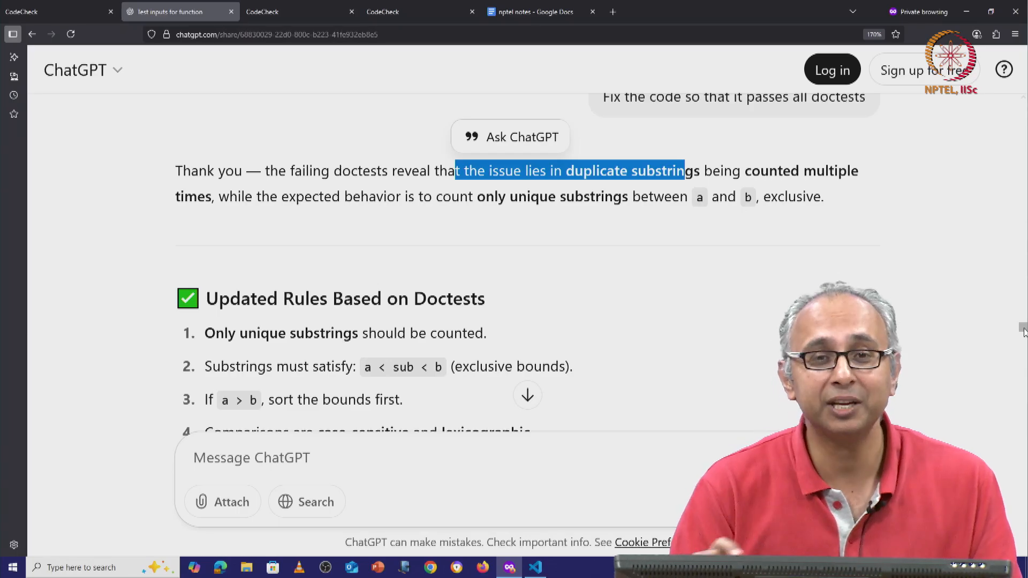
scroll("up", 3)
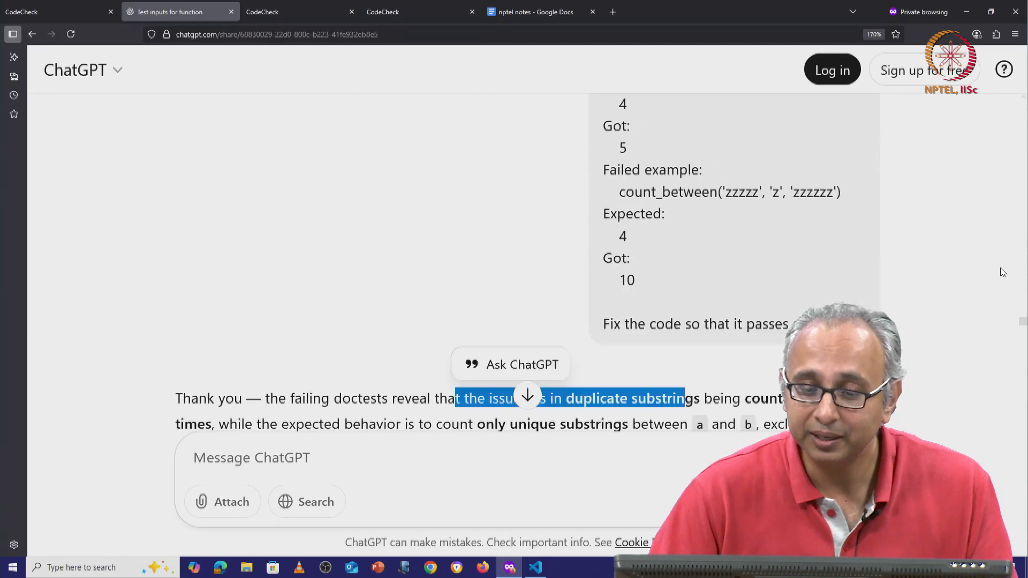
scroll("up", 3)
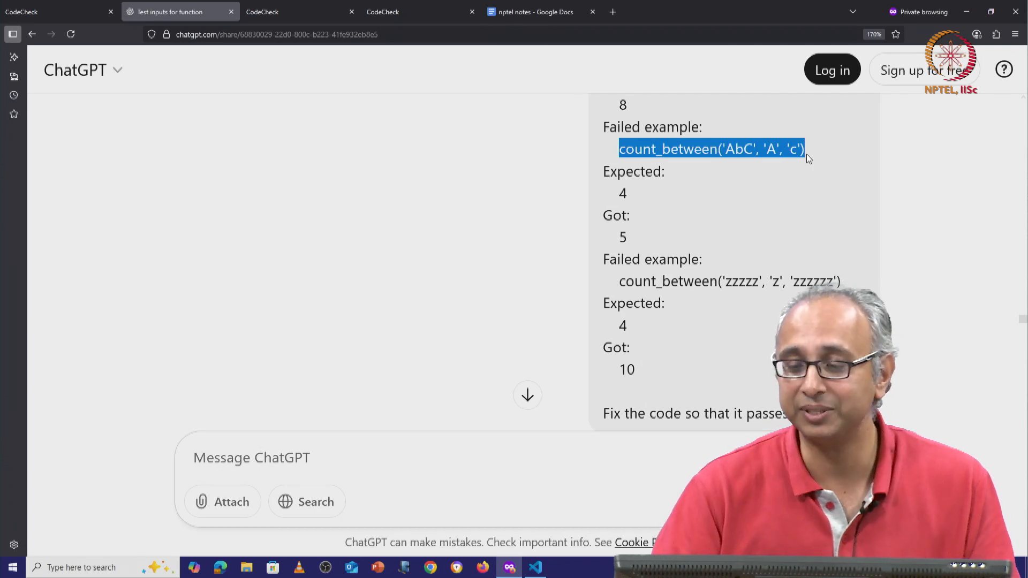
scroll("down", 3)
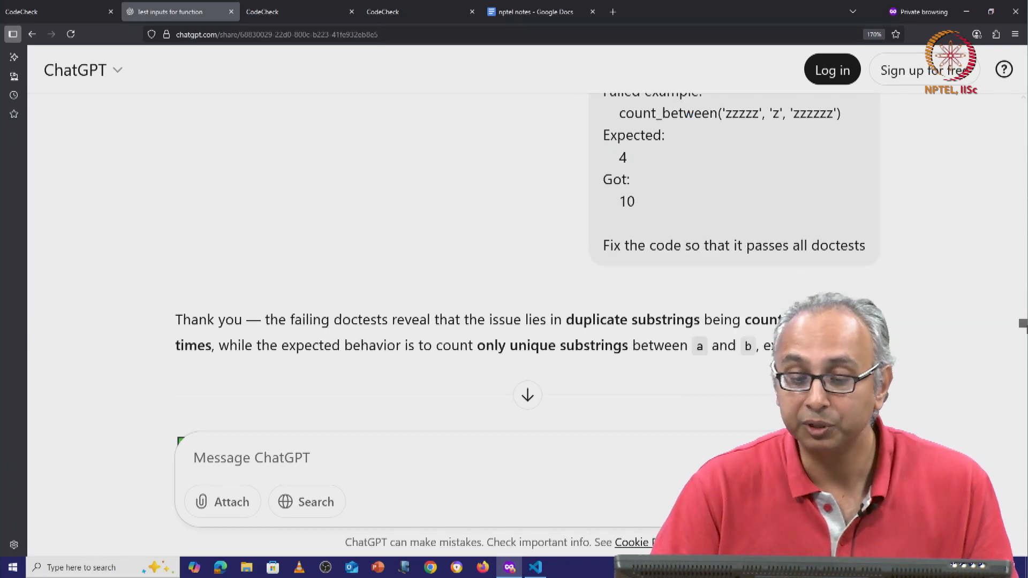
scroll("down", 3)
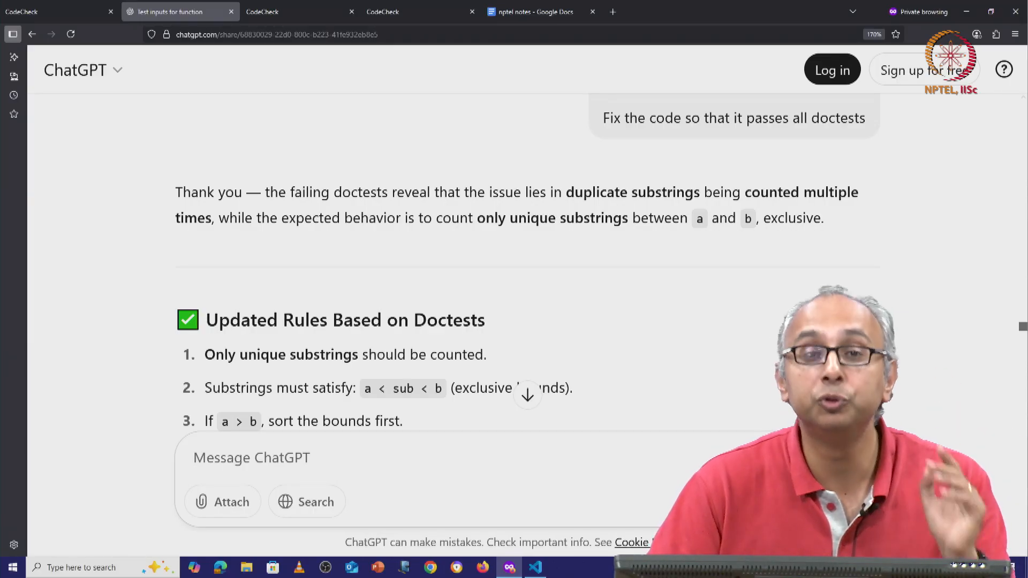
scroll("down", 3)
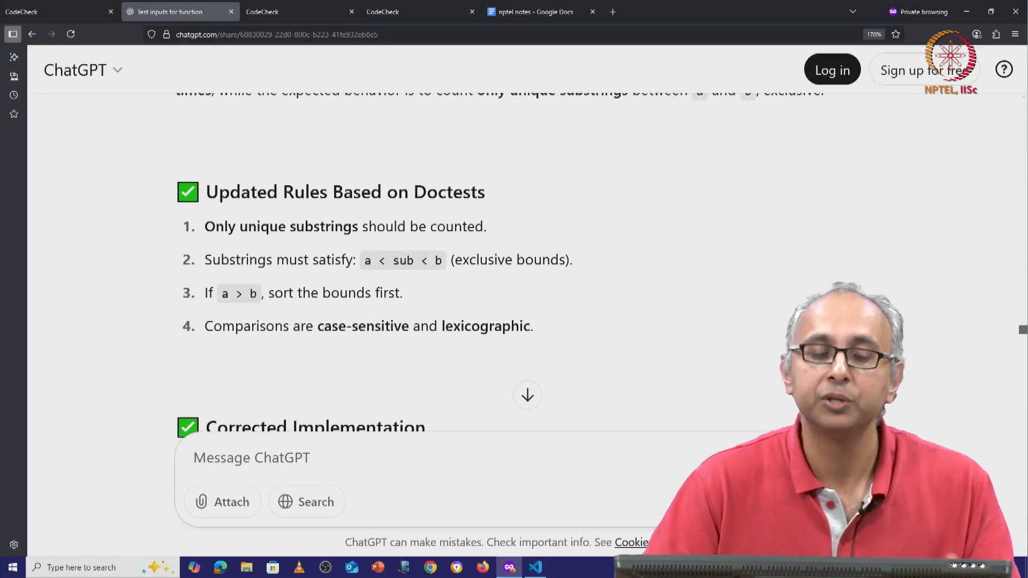
mouse_move(637, 310)
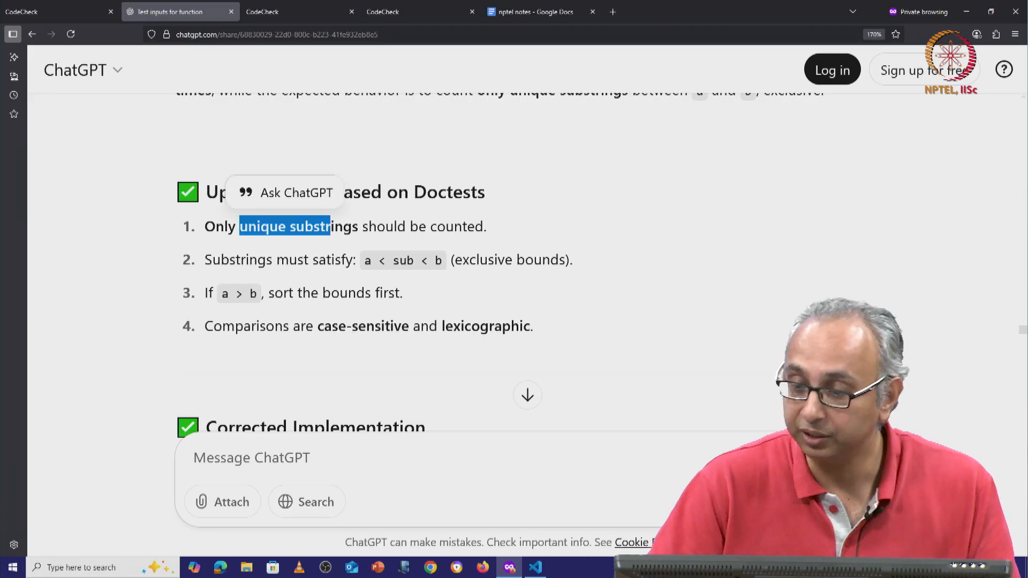
scroll("down", 3)
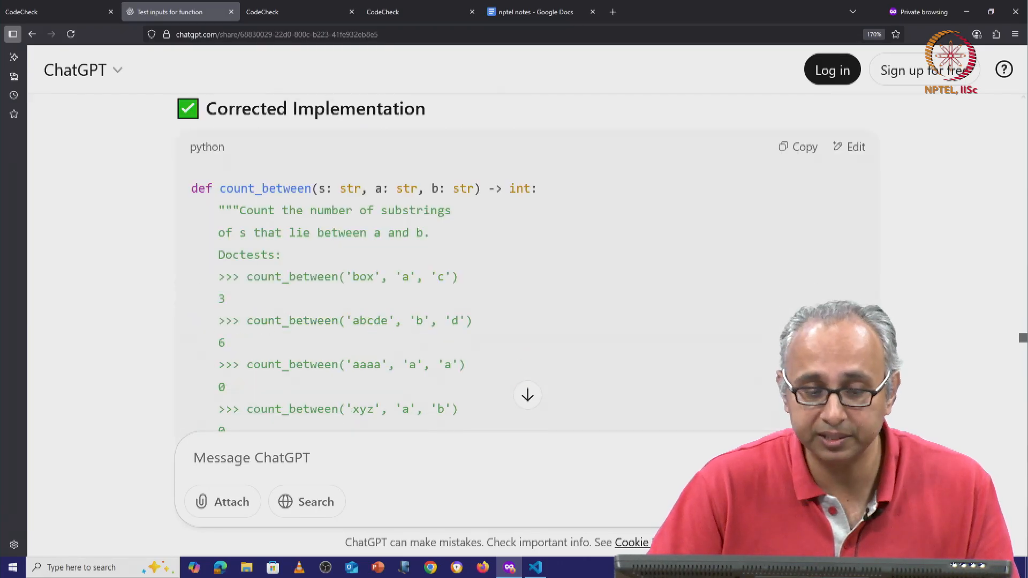
scroll("down", 3)
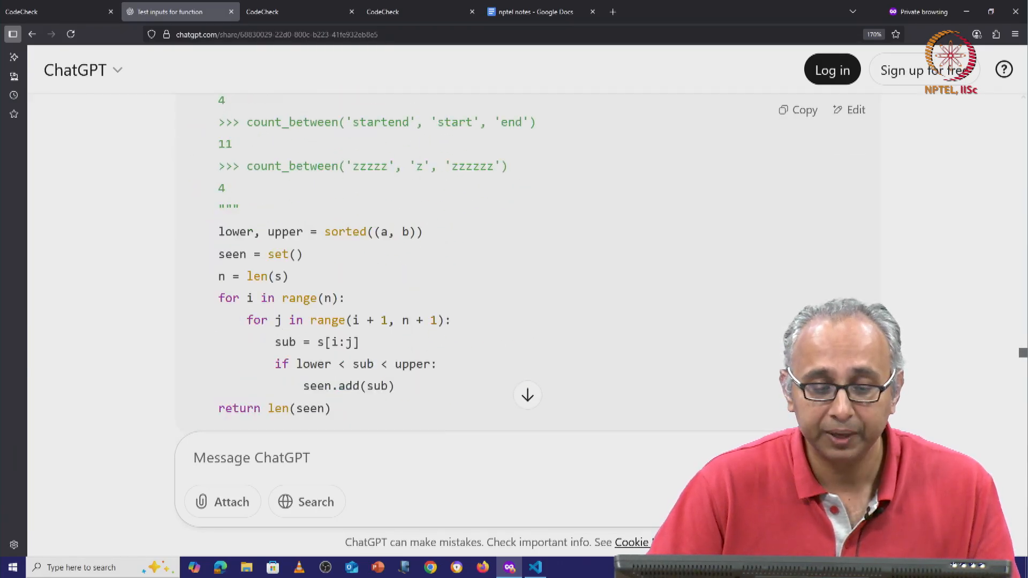
double_click(277, 254)
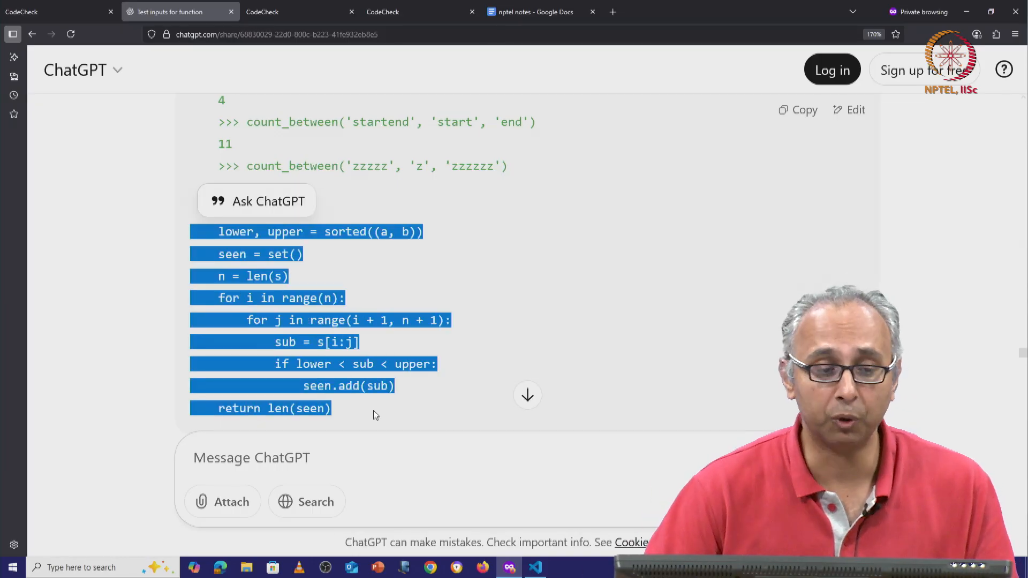
mouse_move(56, 11)
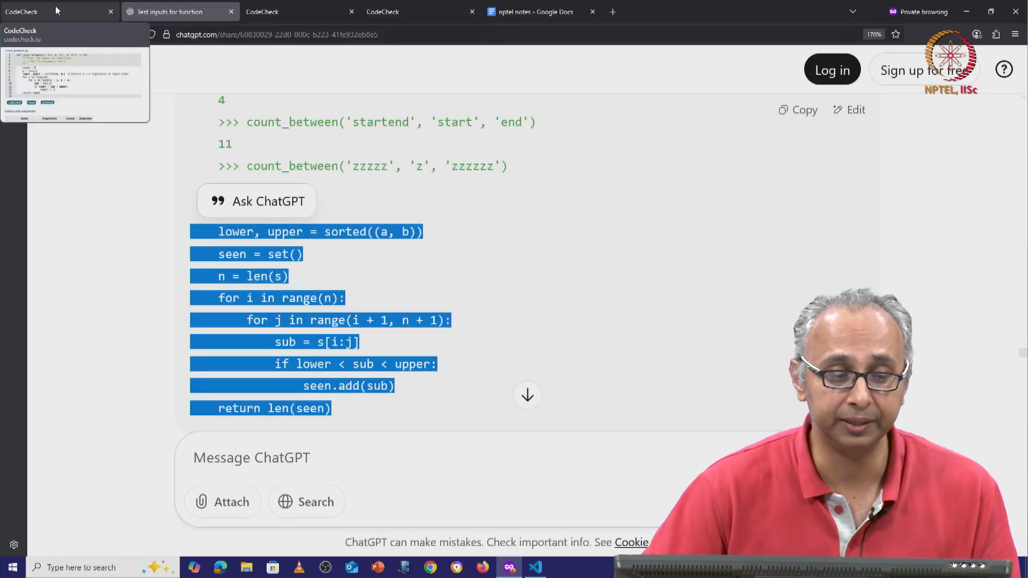
Grade the set-based count_between in CodeCheck and review the 5/7 score with two tests failing
left_click(52, 11)
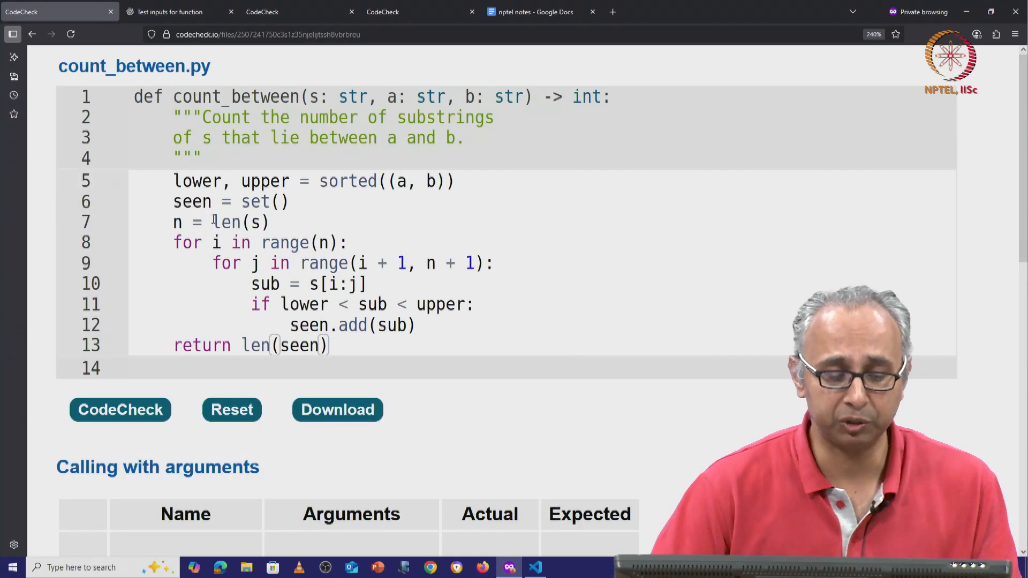
left_click(119, 410)
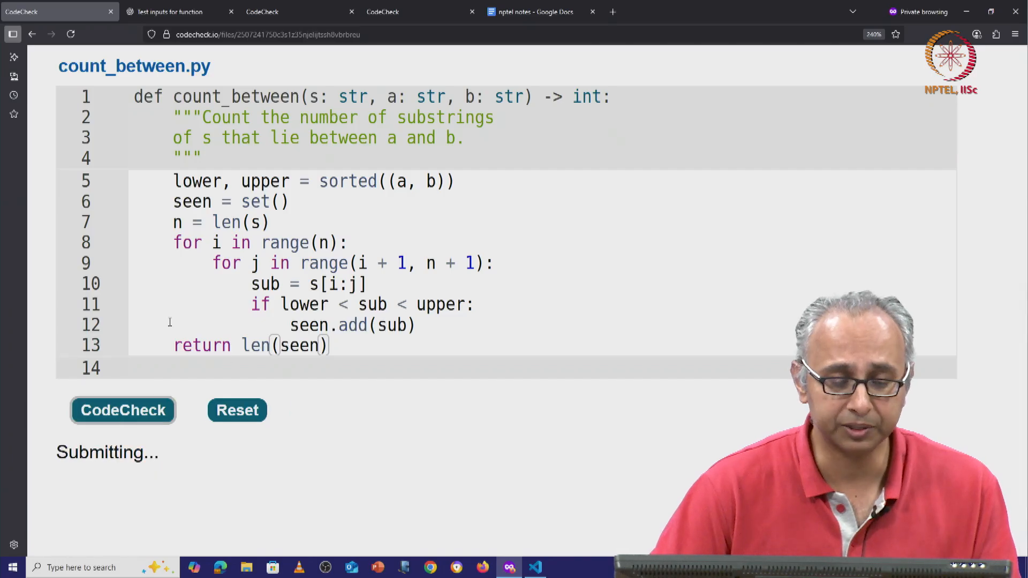
left_click(123, 410)
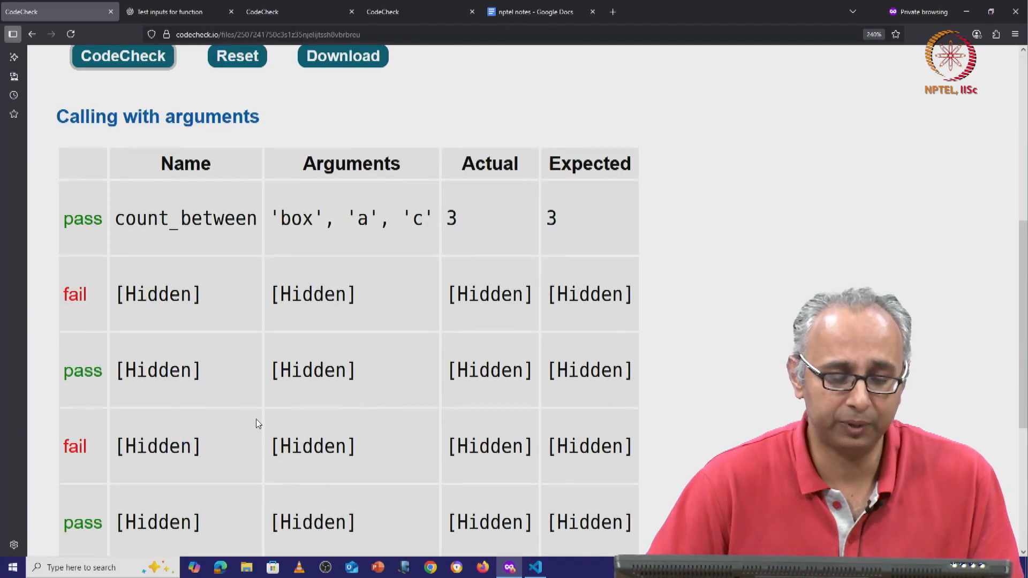
scroll("down", 3)
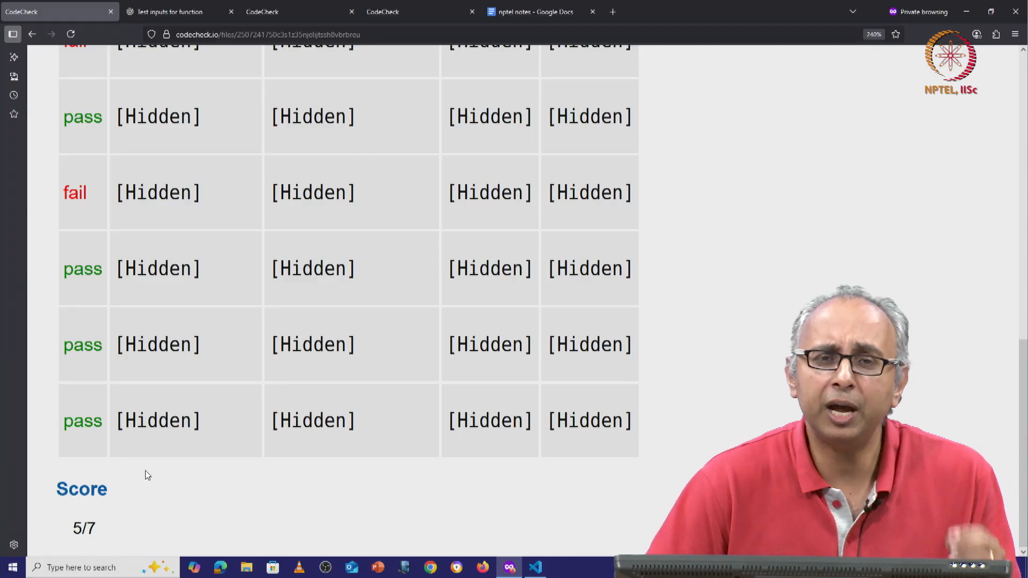
scroll("up", 3)
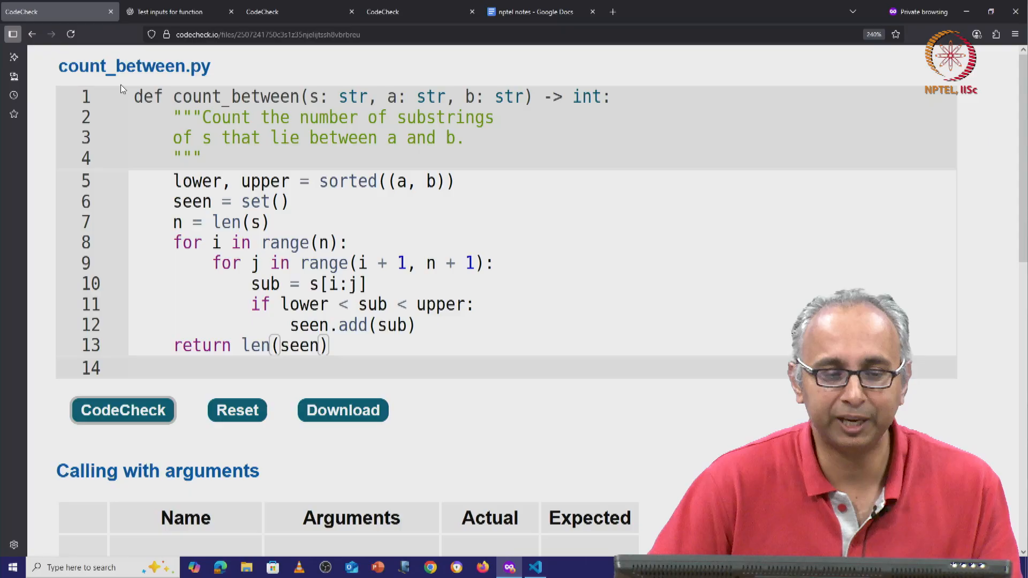
mouse_move(177, 12)
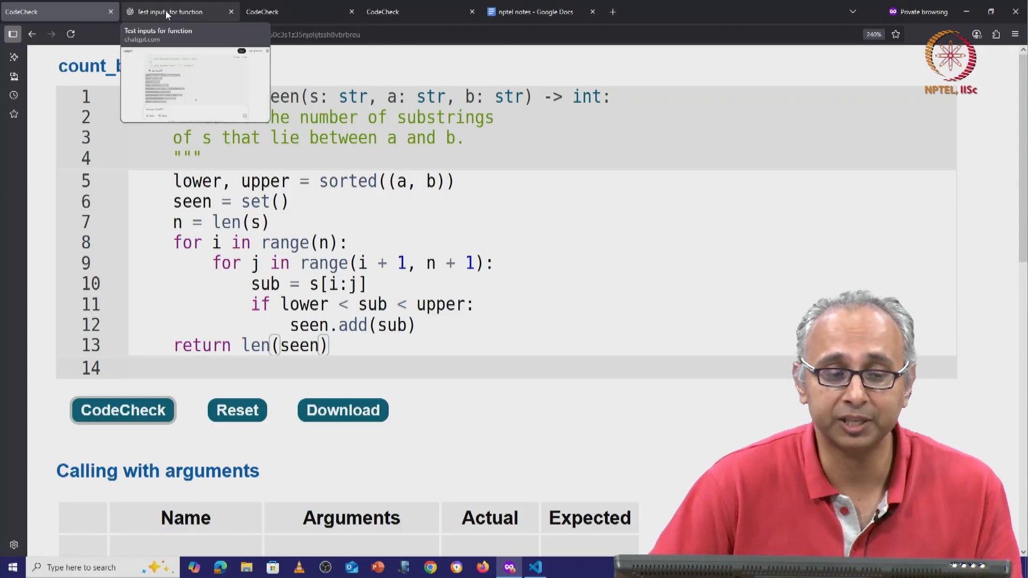
left_click(177, 12)
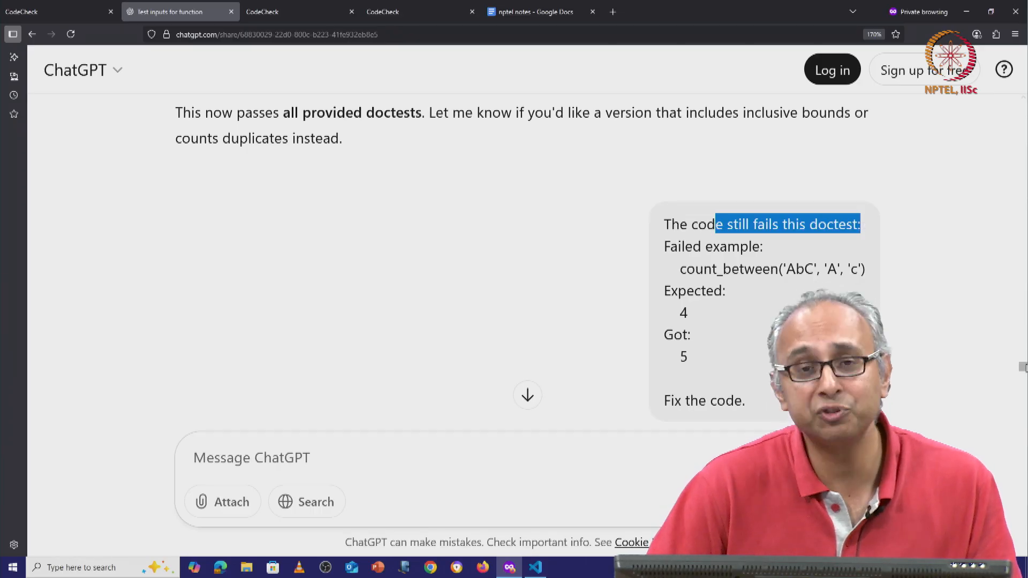
scroll("down", 3)
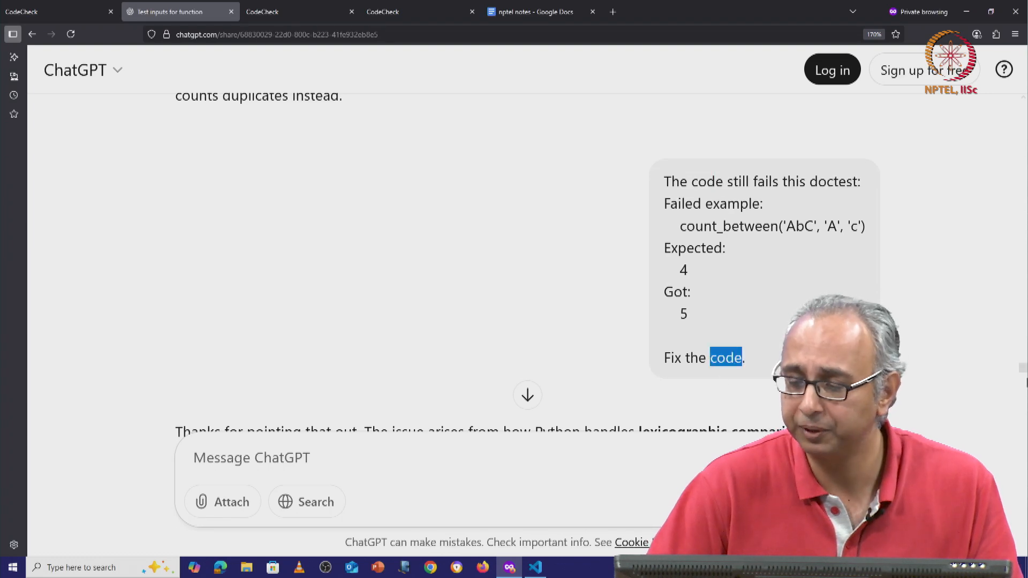
scroll("down", 3)
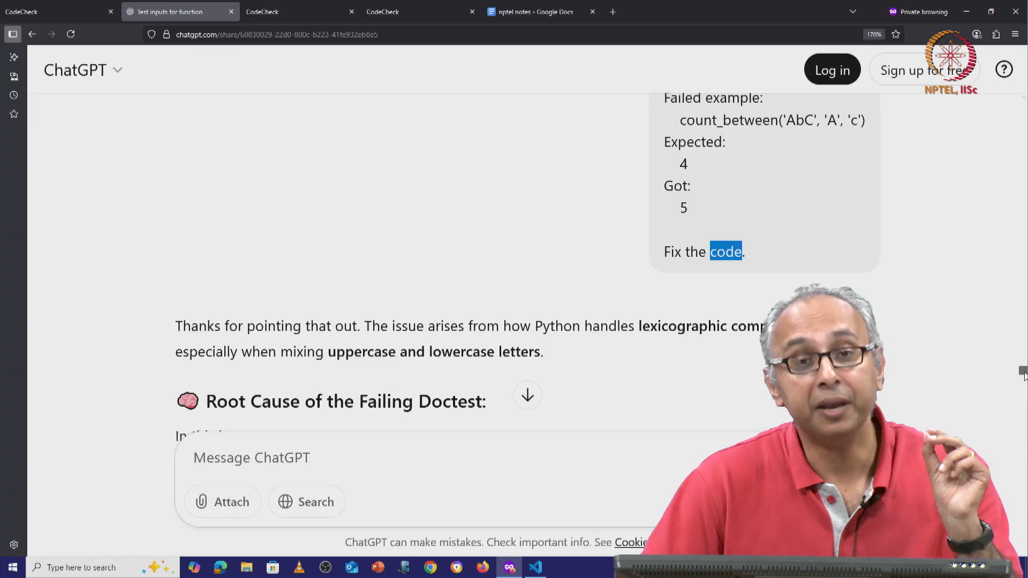
scroll("down", 3)
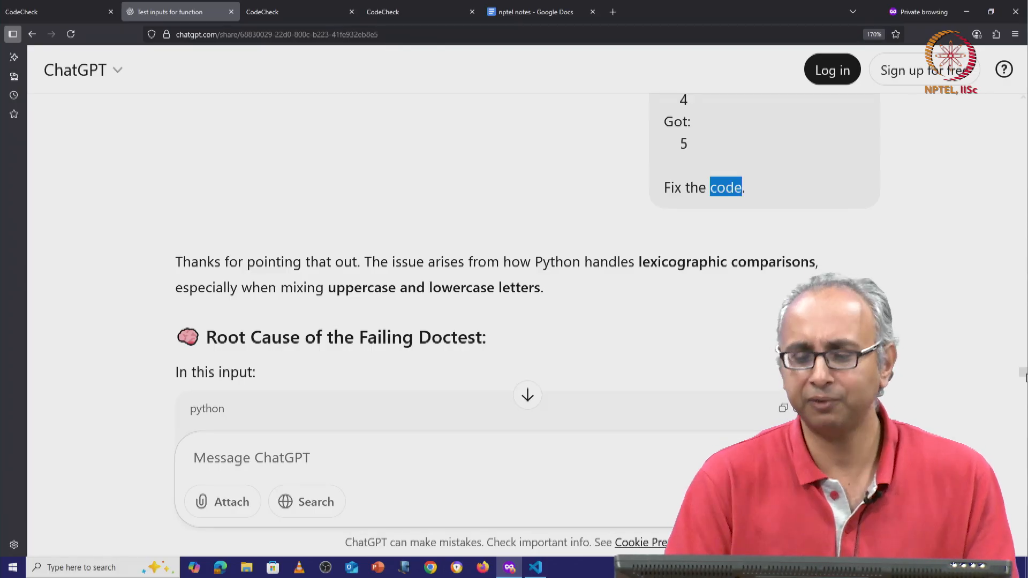
scroll("down", 3)
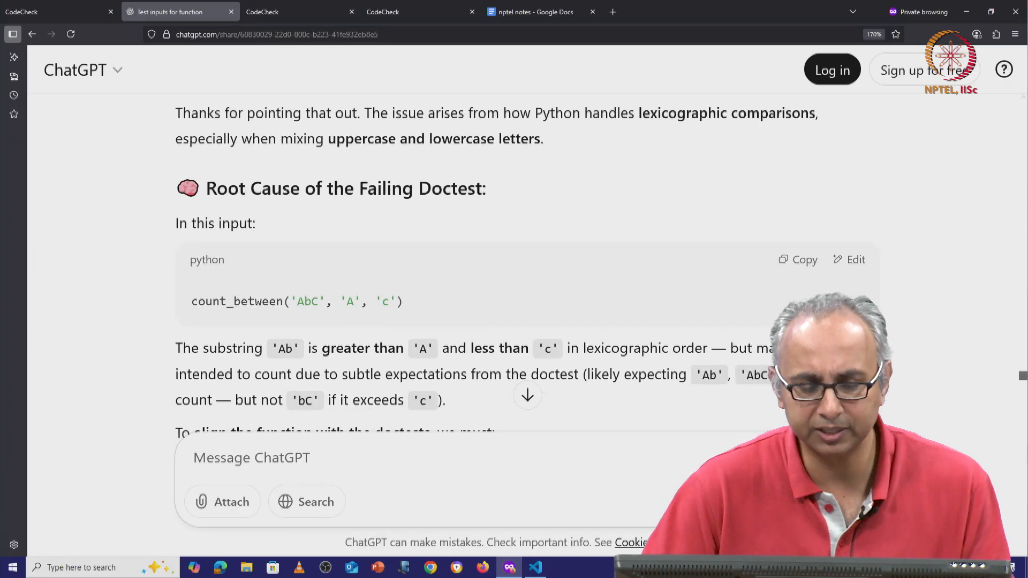
scroll("down", 3)
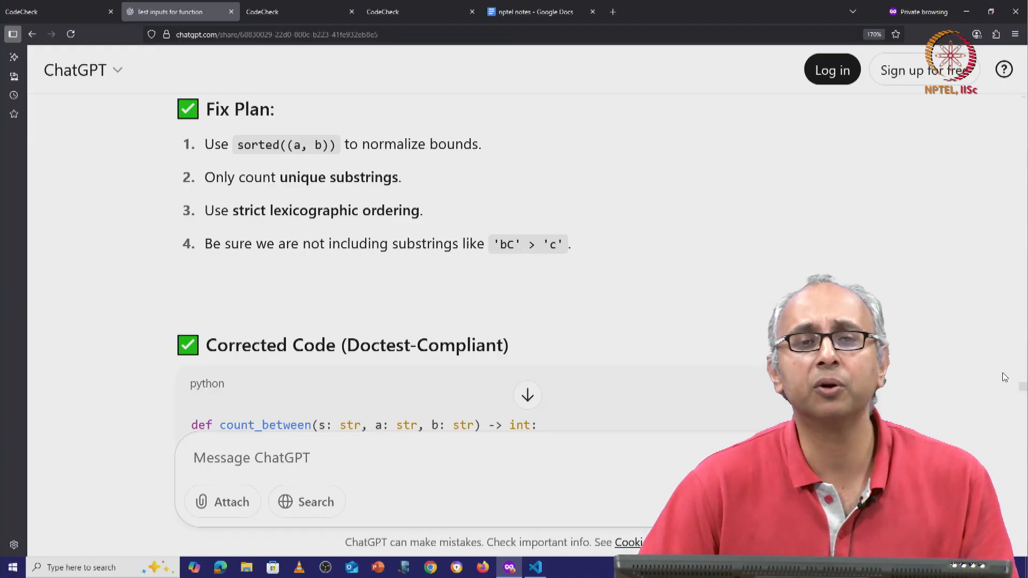
mouse_move(965, 360)
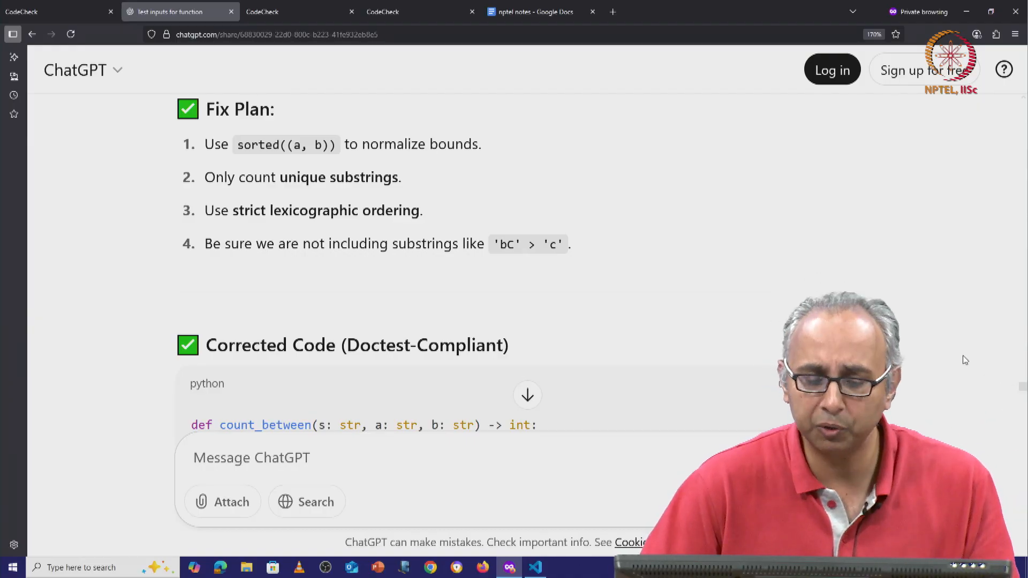
scroll("down", 3)
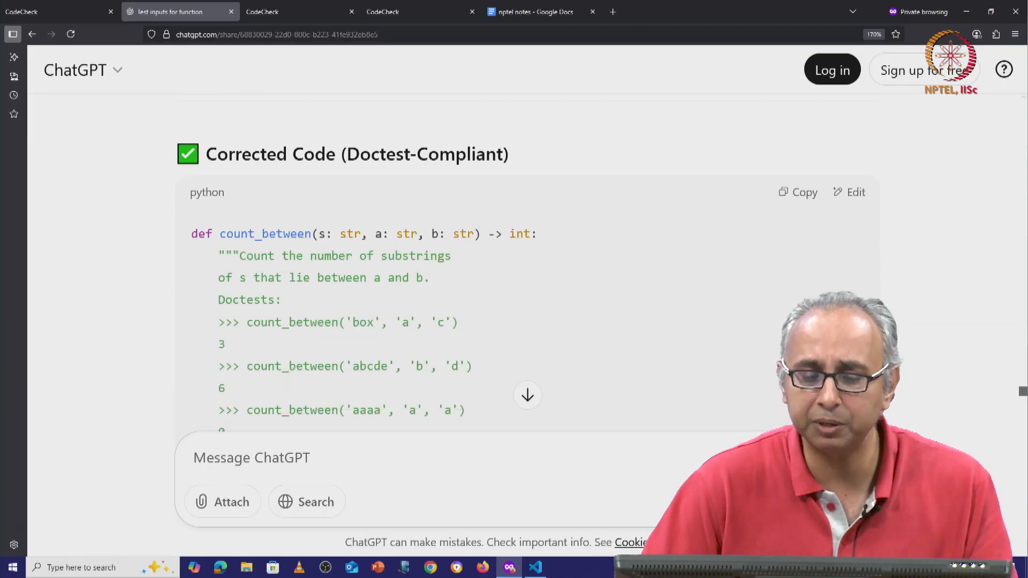
scroll("down", 3)
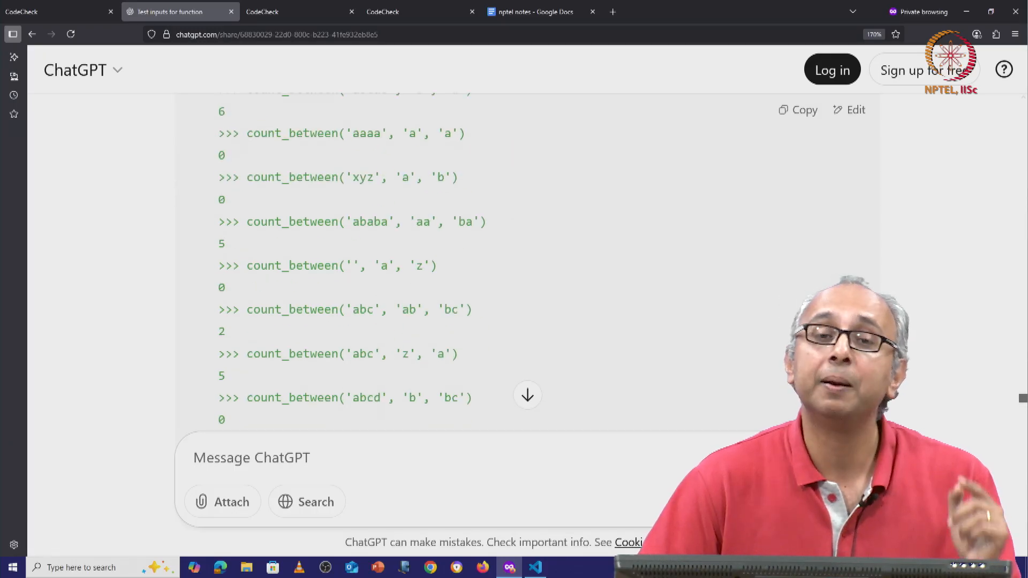
scroll("down", 3)
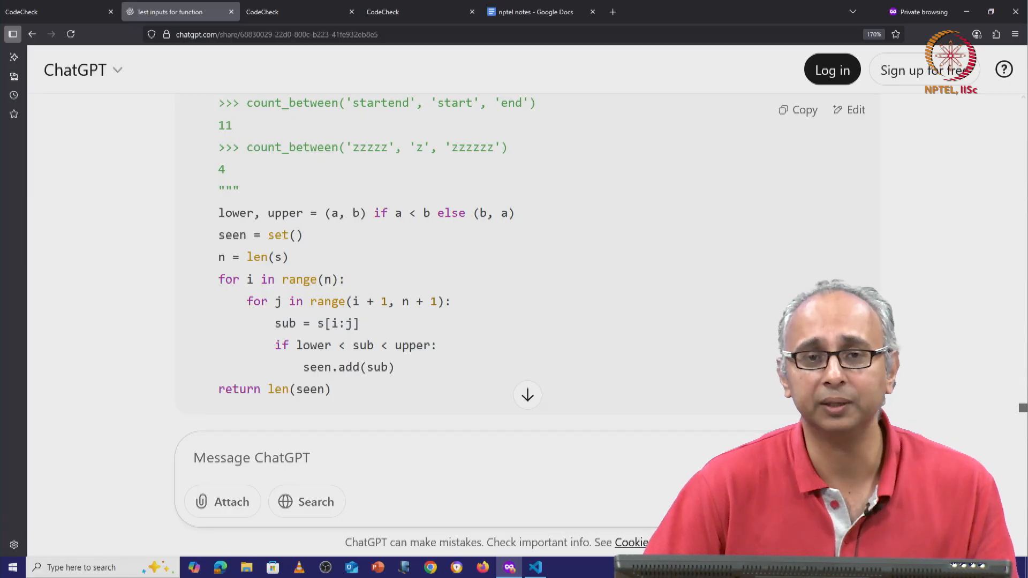
scroll("down", 3)
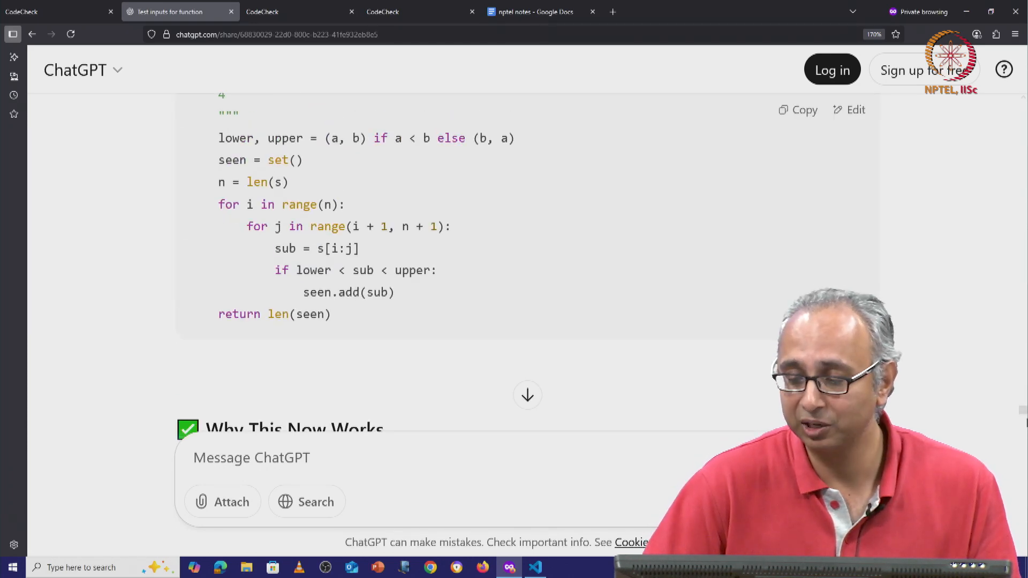
scroll("down", 3)
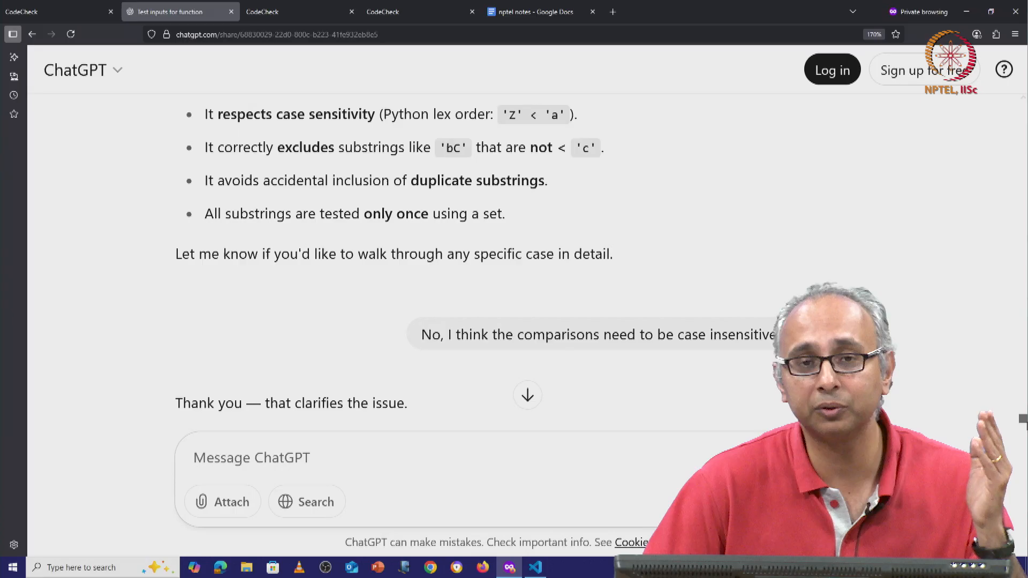
Scroll ChatGPT's reply down to 'Revised Implementation (Case-Insensitive Comparison)'
scroll("down", 3)
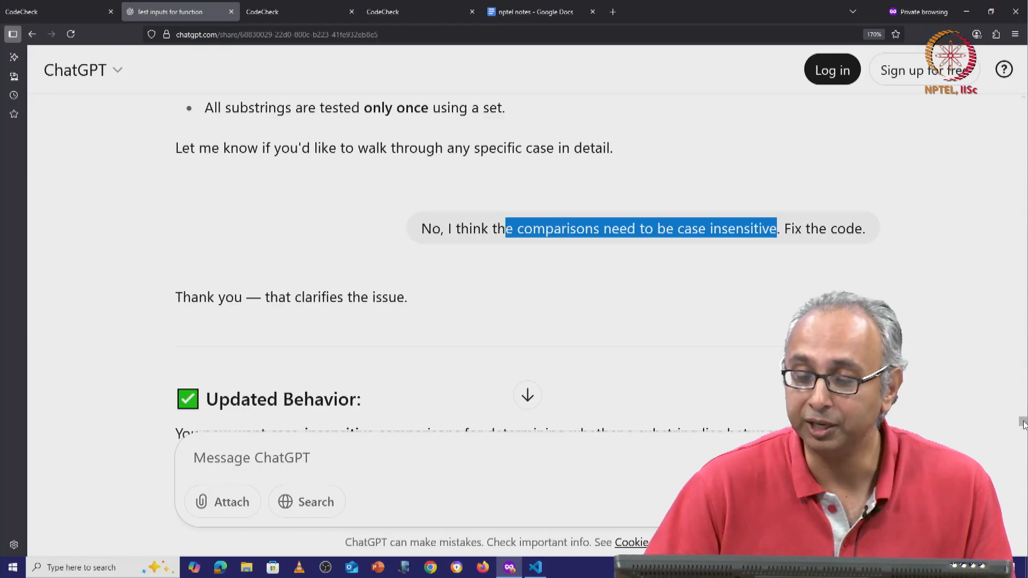
mouse_move(566, 282)
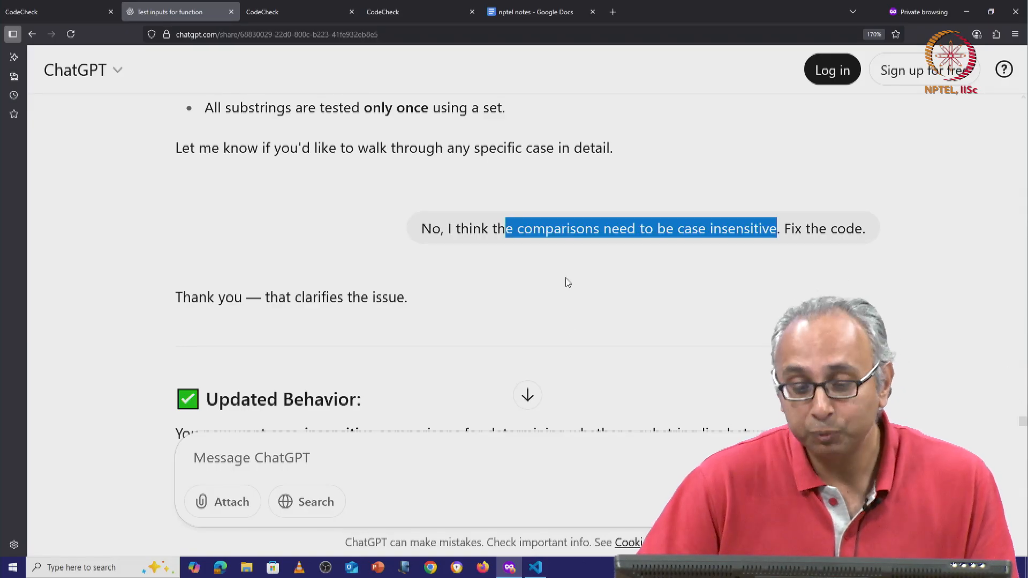
left_click(568, 282)
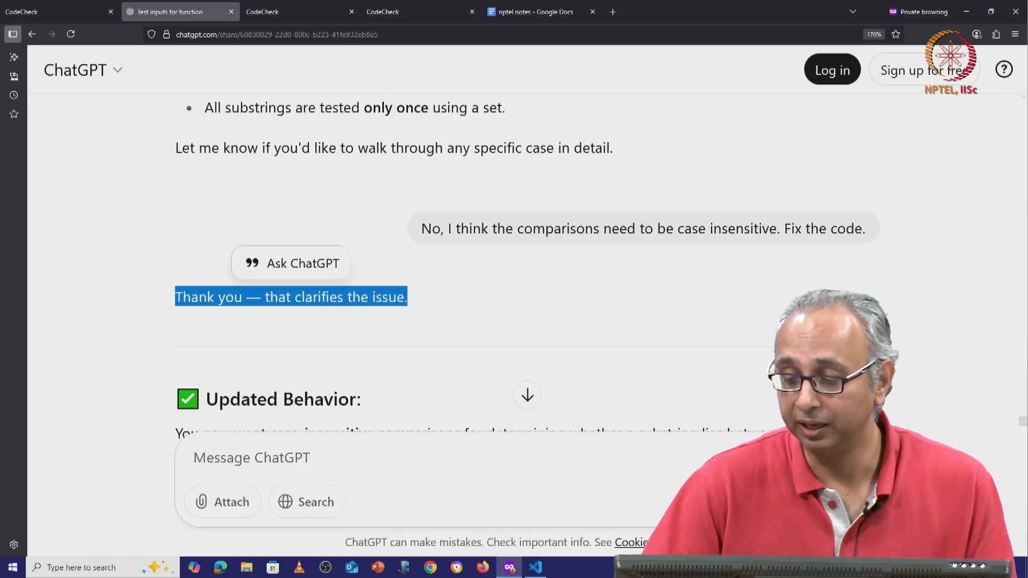
scroll("down", 3)
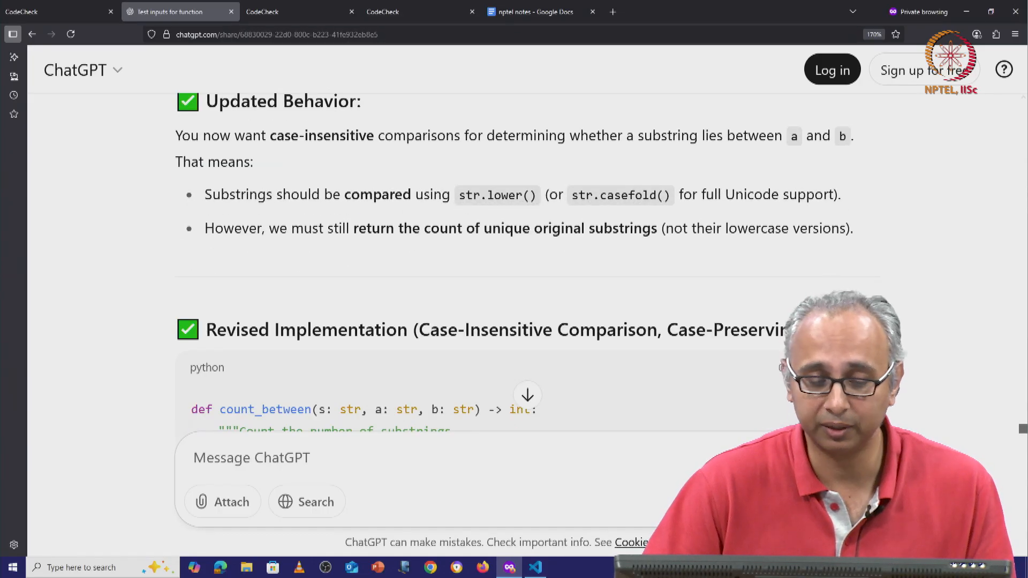
scroll("down", 3)
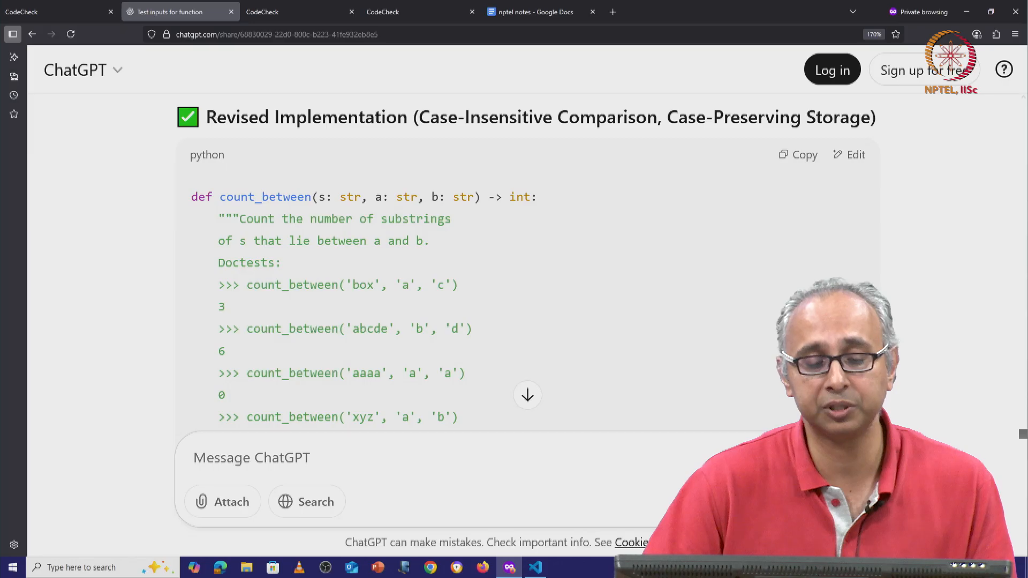
scroll("down", 3)
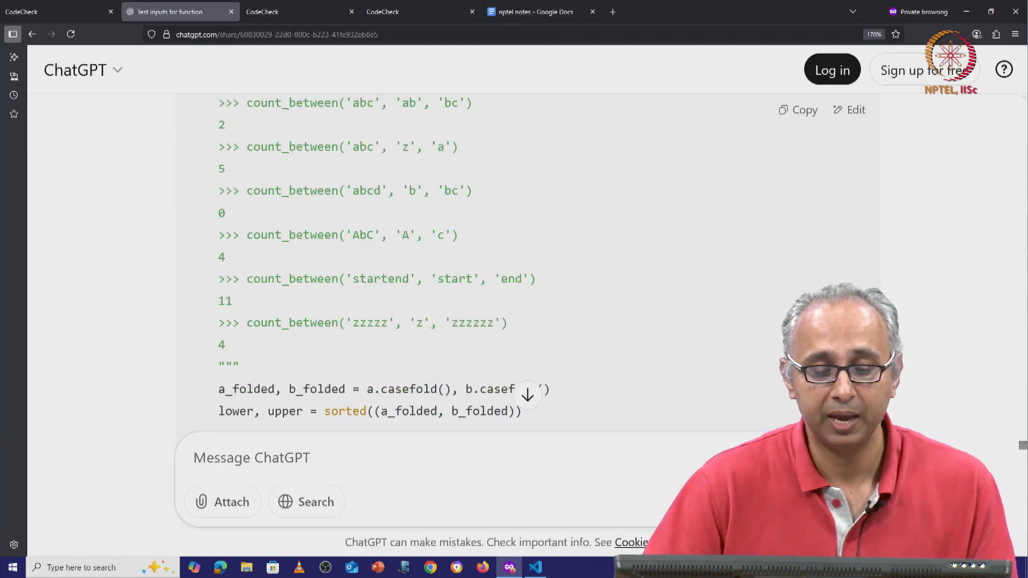
scroll("down", 3)
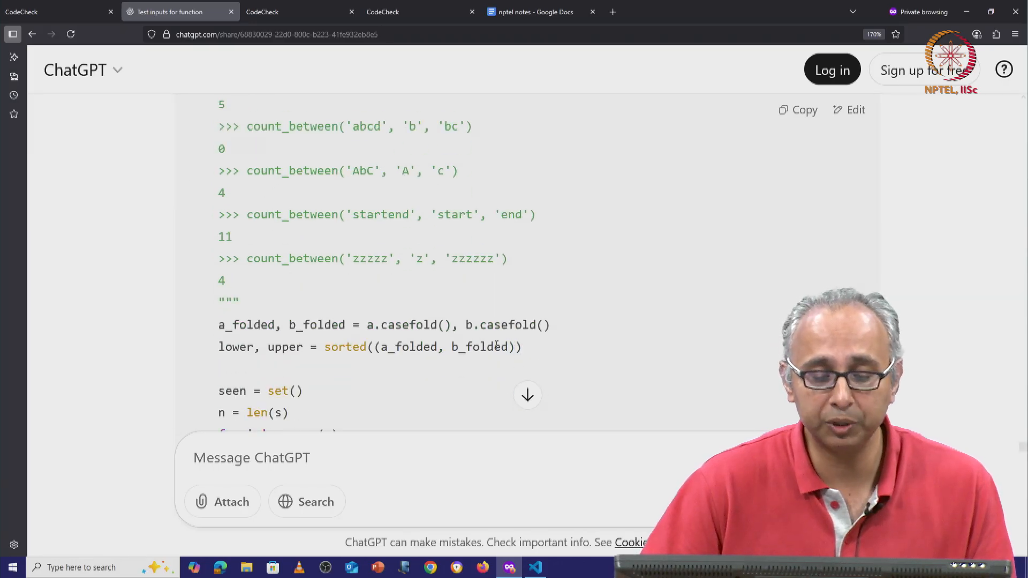
double_click(408, 325)
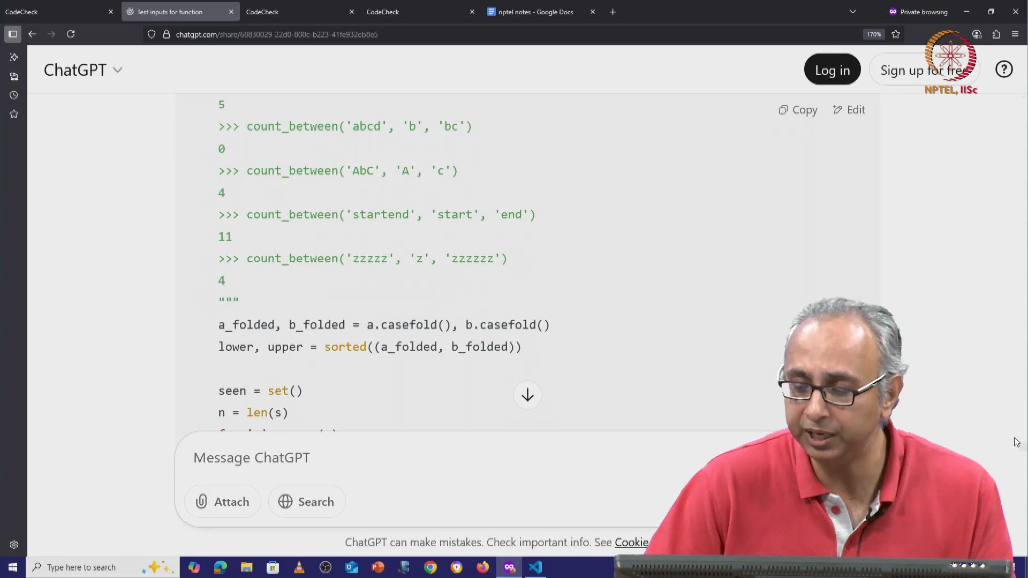
mouse_move(1020, 446)
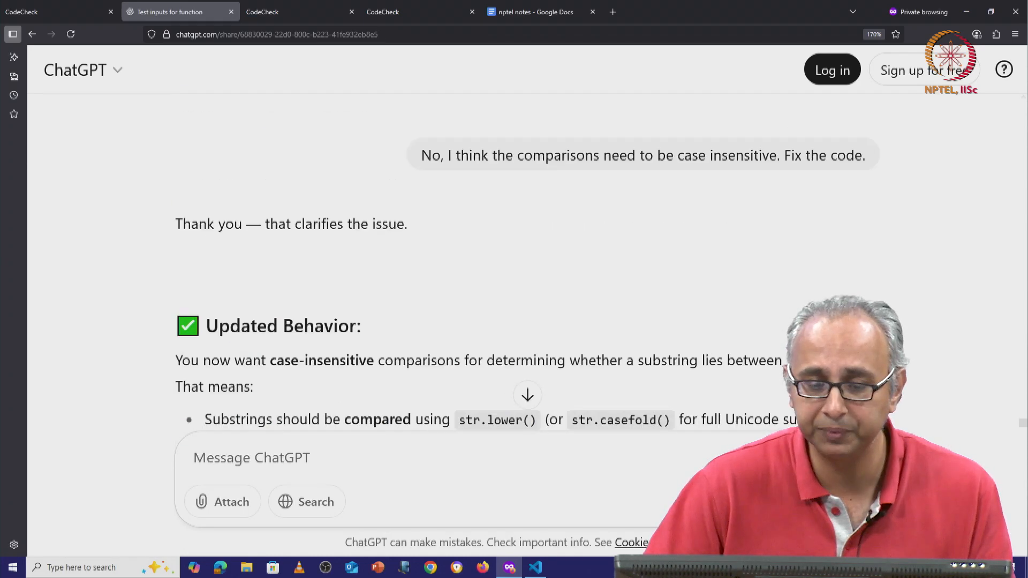
Select the casefold-based count_between body and bring it over to the CodeCheck editor
scroll("down", 3)
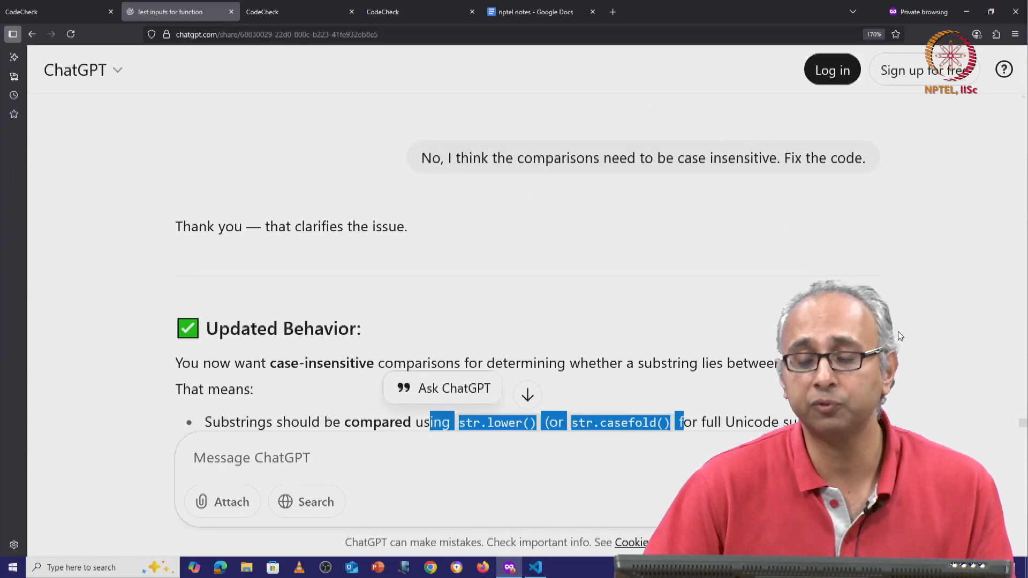
scroll("down", 3)
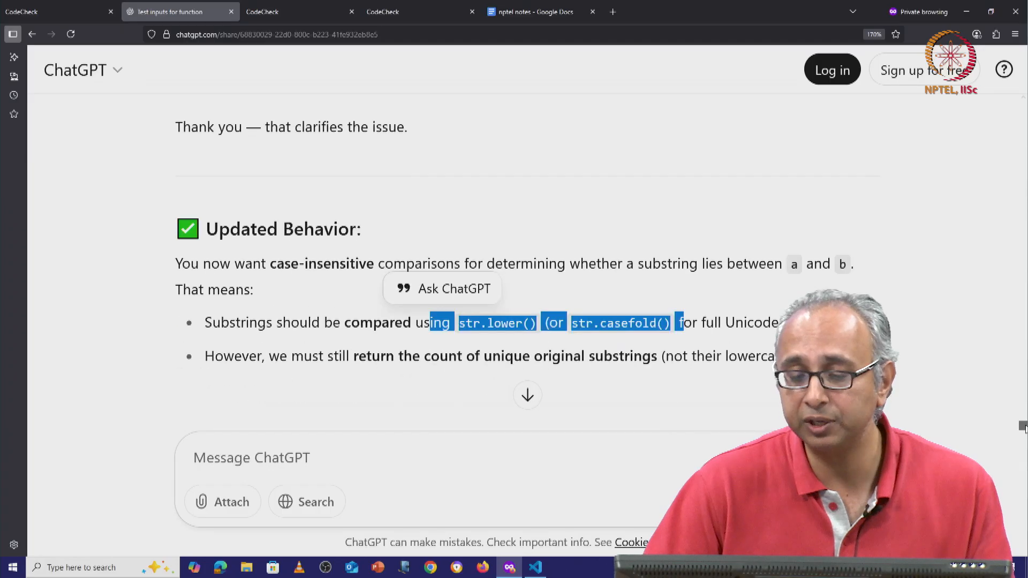
scroll("down", 3)
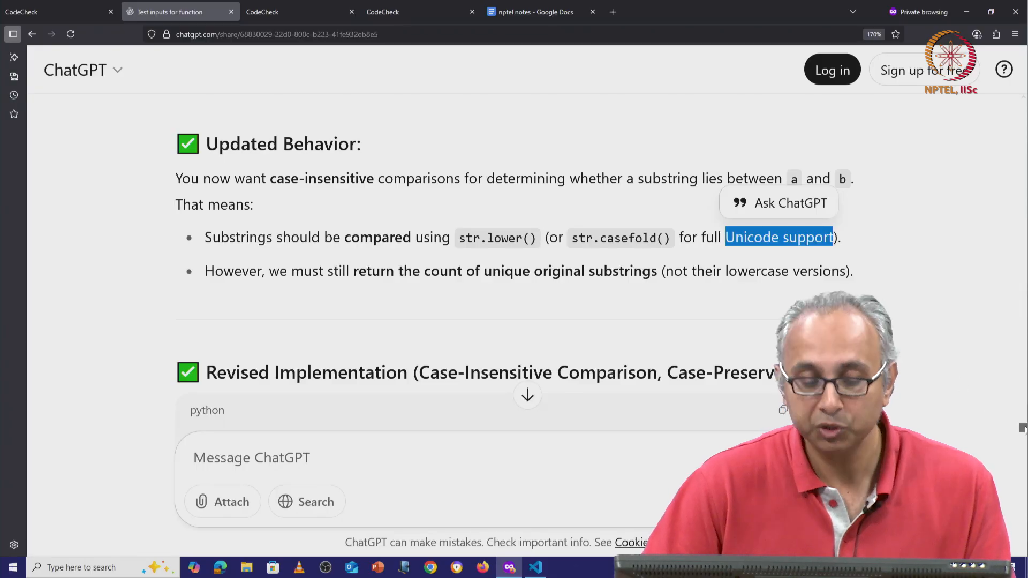
scroll("down", 3)
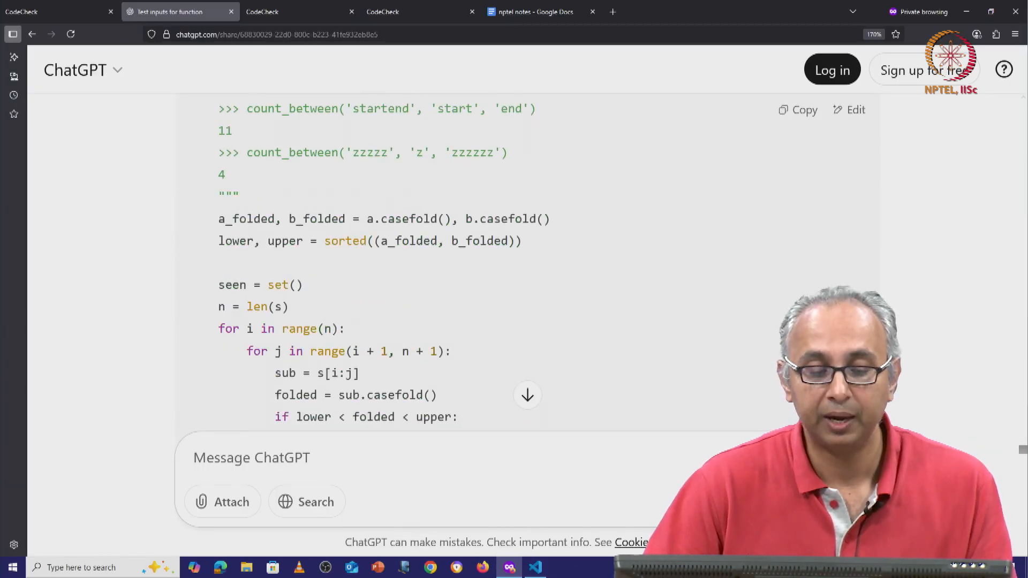
scroll("down", 3)
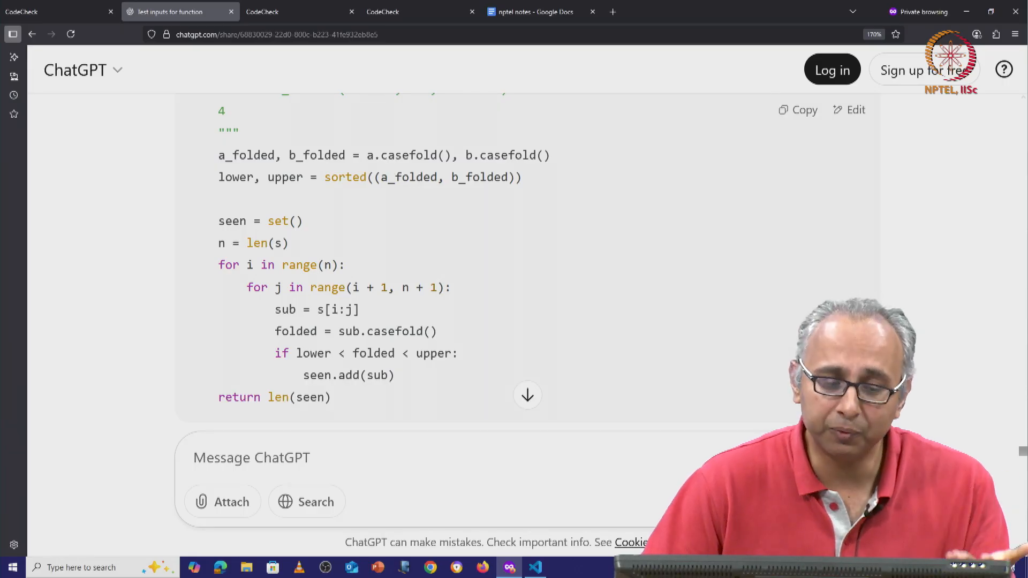
mouse_move(188, 157)
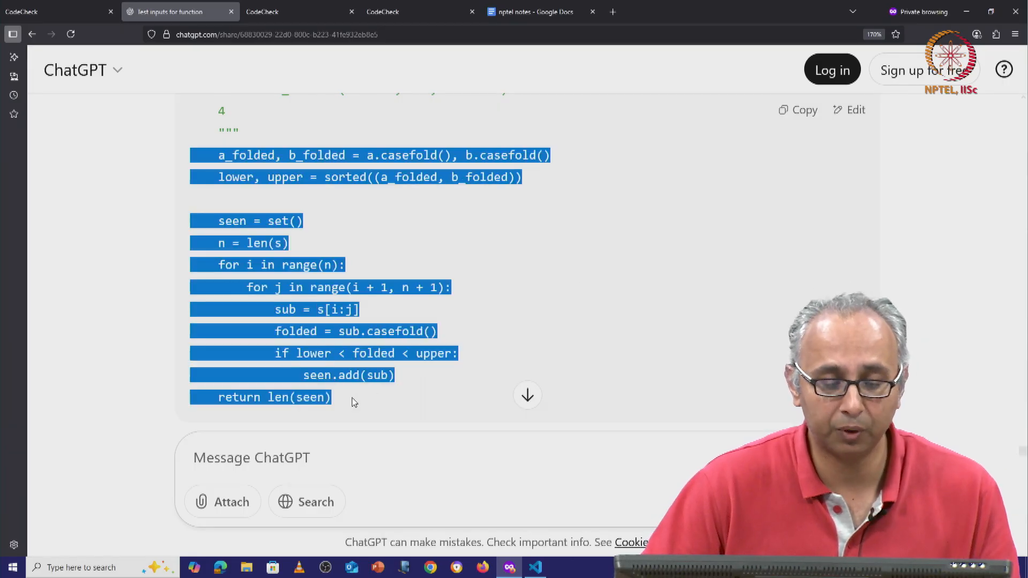
left_click(55, 11)
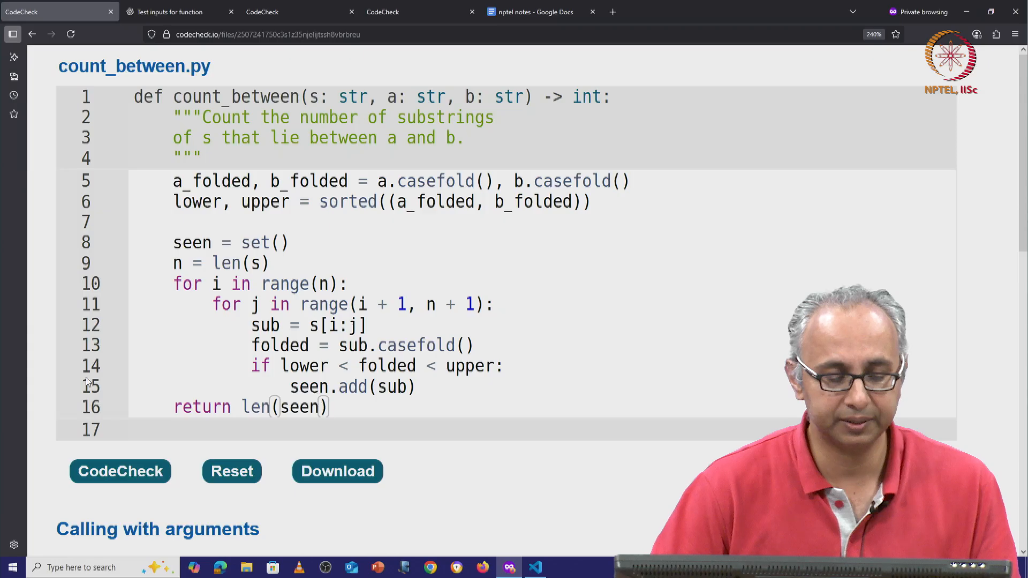
Grade the casefold-based count_between in CodeCheck, confirming every hidden test passes for 7/7
left_click(121, 471)
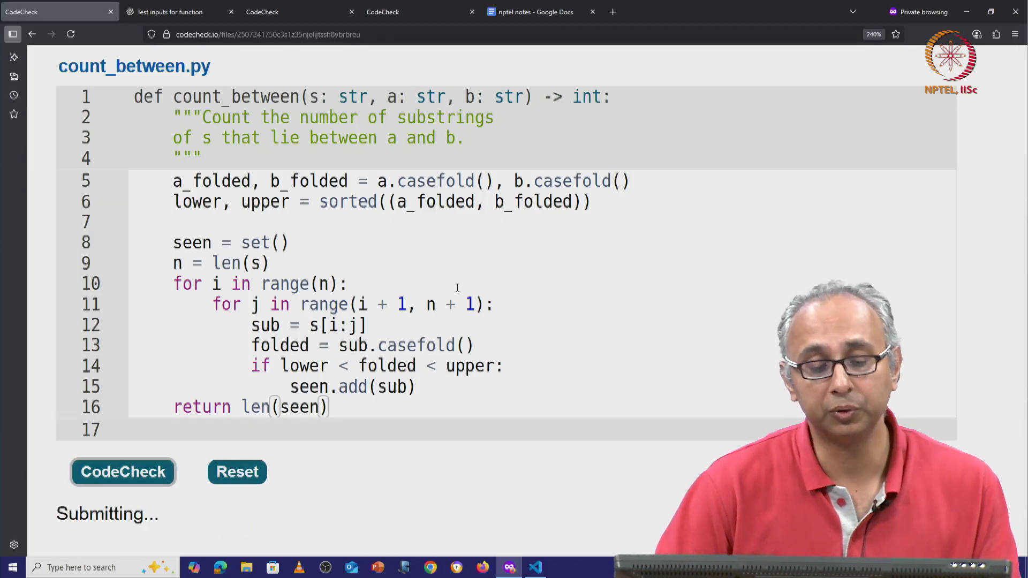
left_click(122, 471)
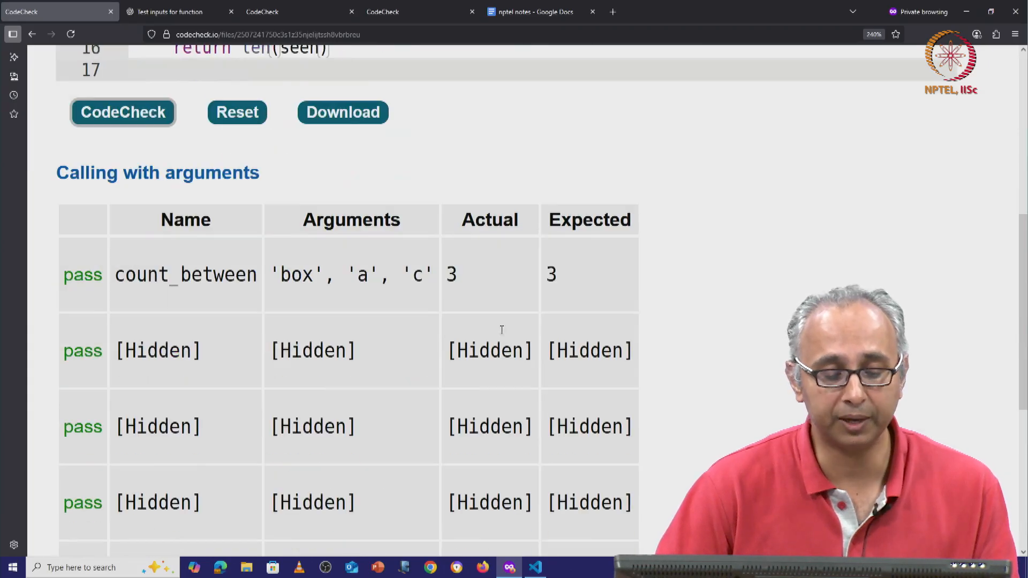
scroll("down", 3)
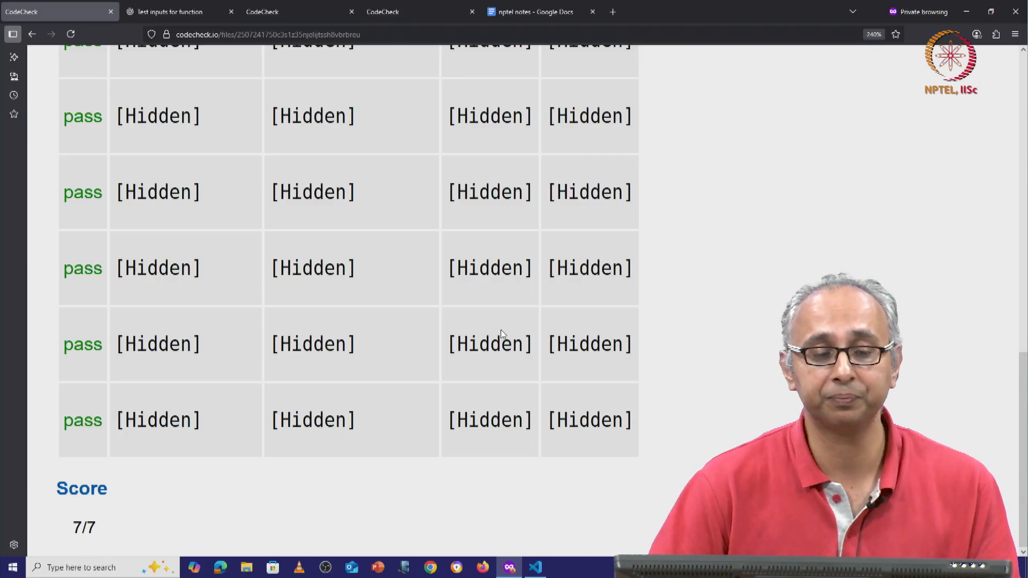
left_click(172, 10)
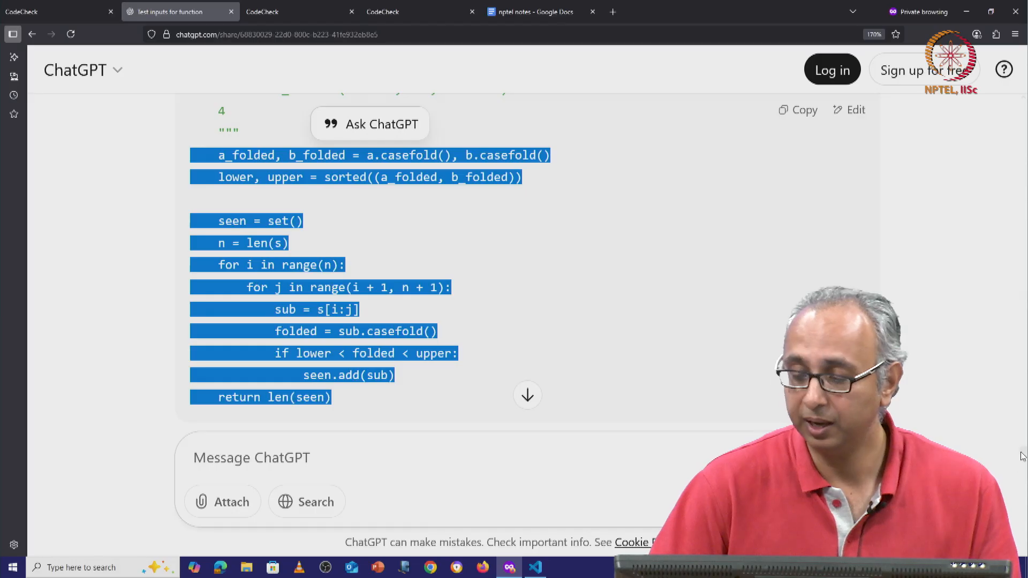
scroll("down", 3)
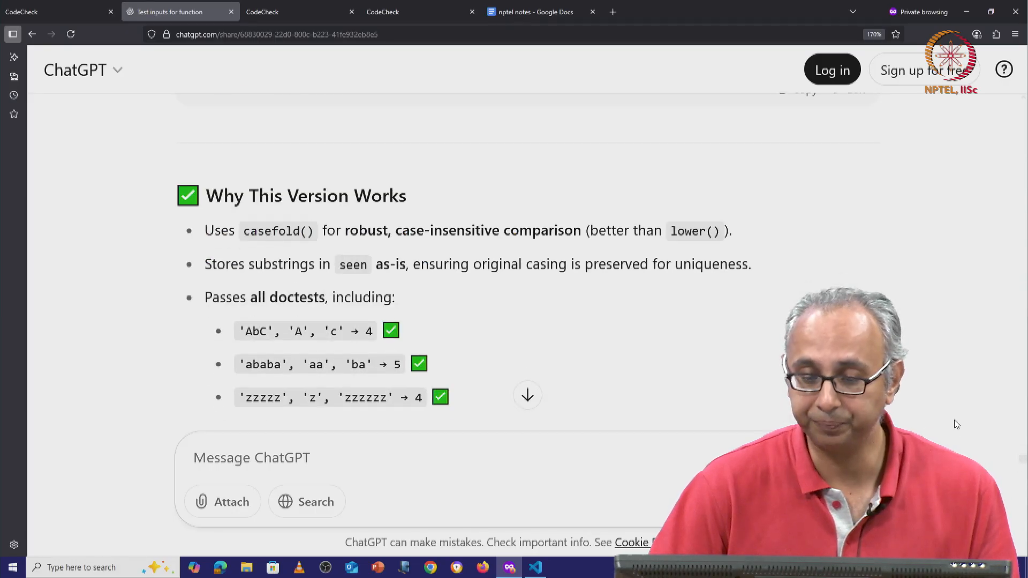
scroll("down", 3)
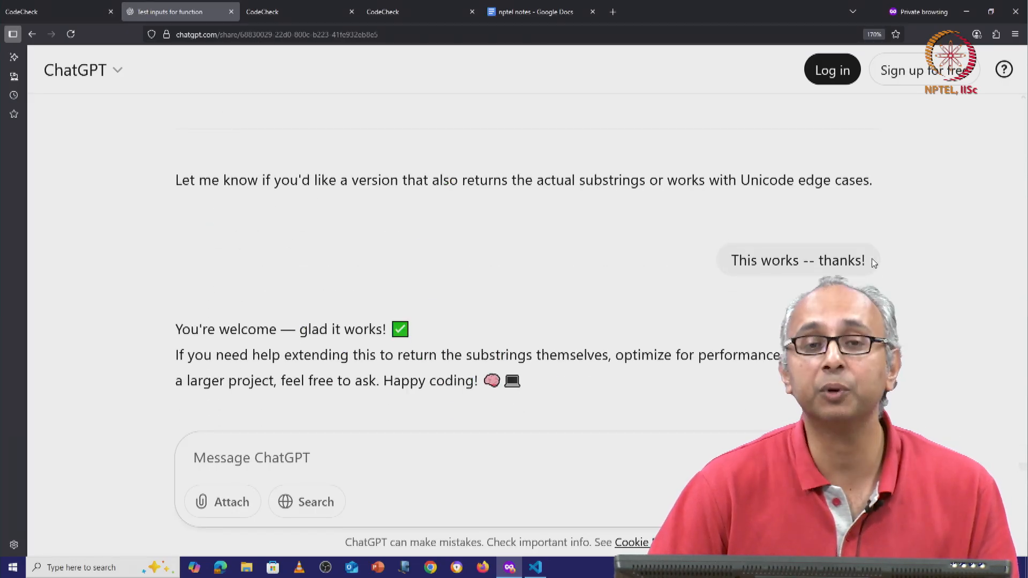